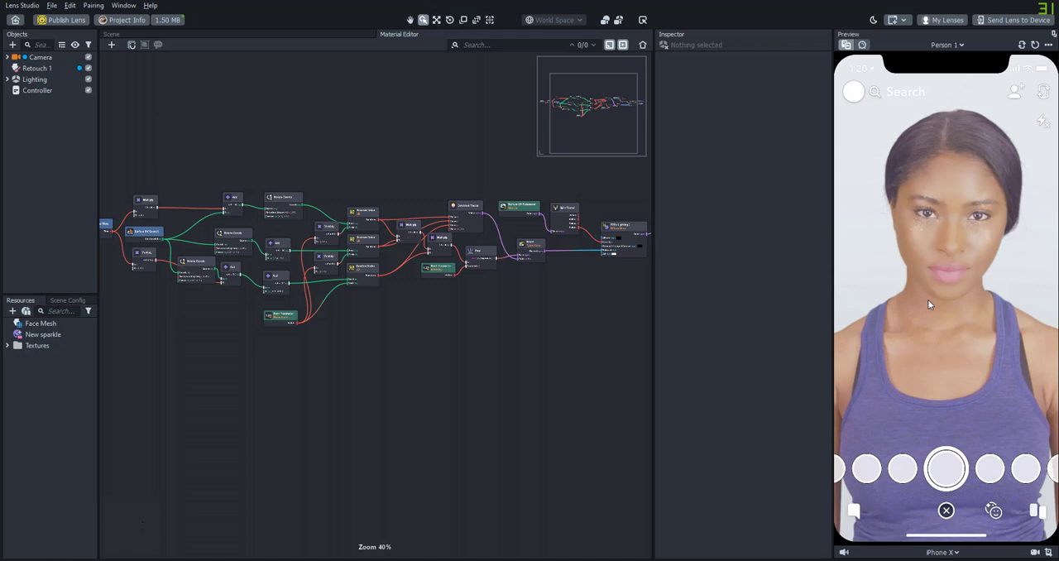
mouse_move(916, 305)
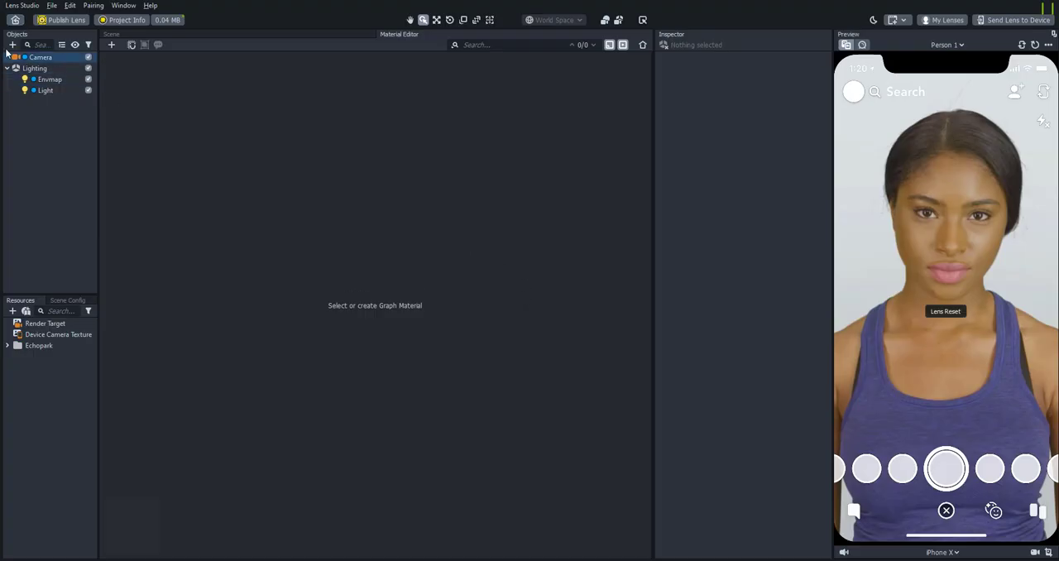
Step: Add a Face Mesh and bring its Face Mesh Default material into the Material Editor
left_click(13, 44)
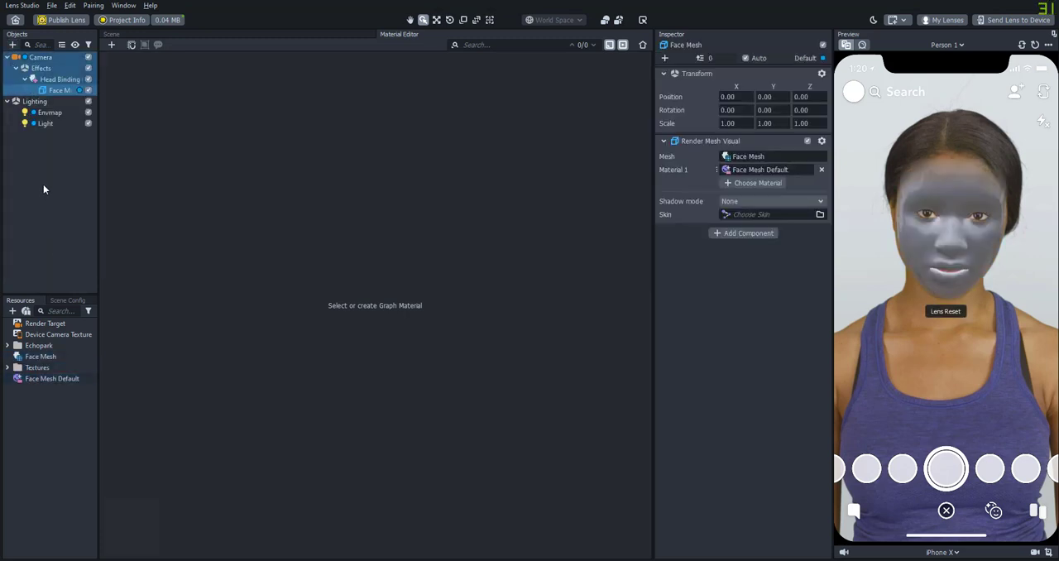
left_click(53, 377)
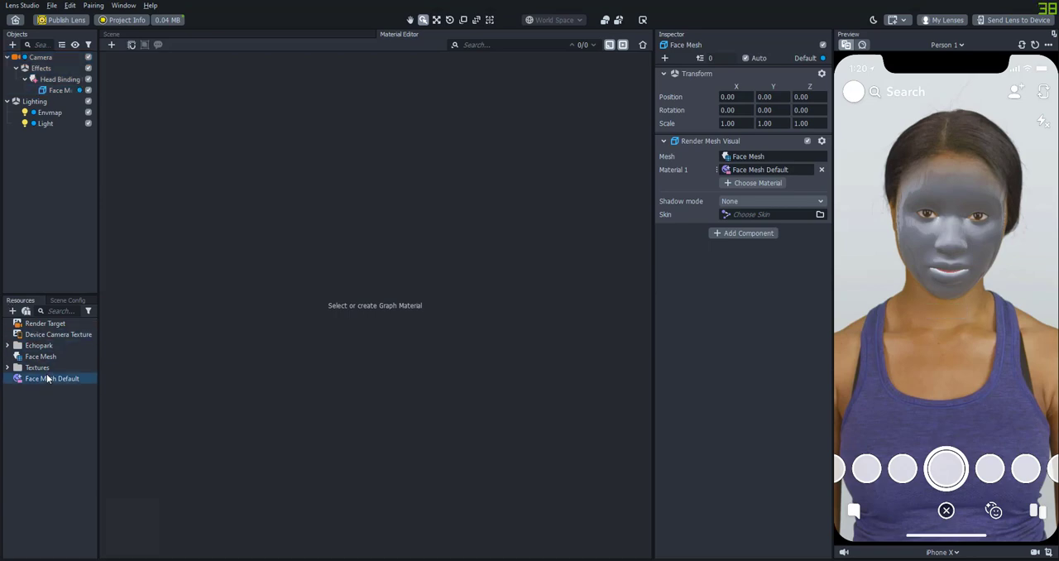
double_click(53, 377)
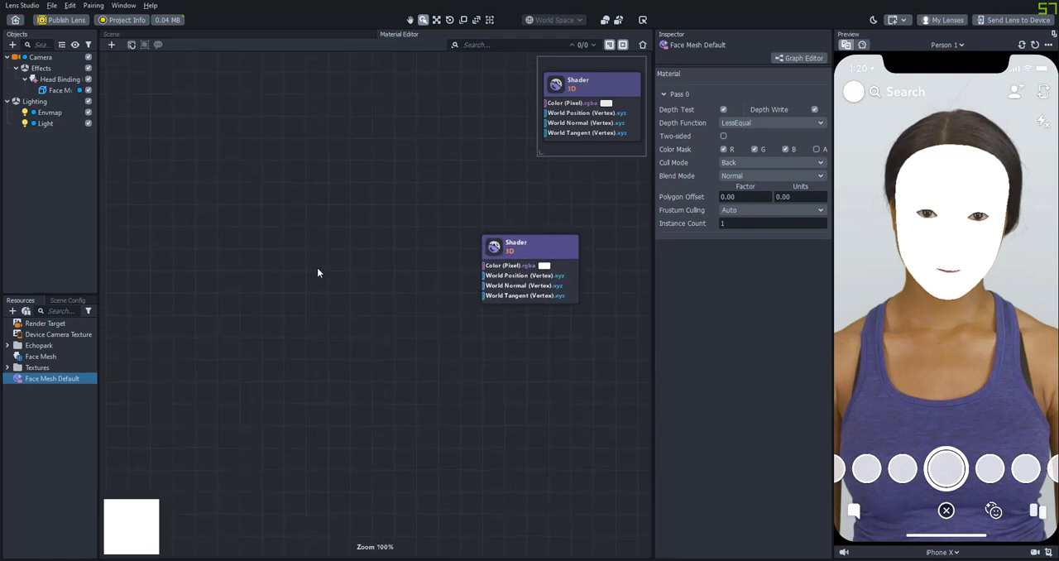
Step: Feed a Random Noise node with UV coords and a Noise Scale float parameter, Max 350, raised to about 36
type("noise")
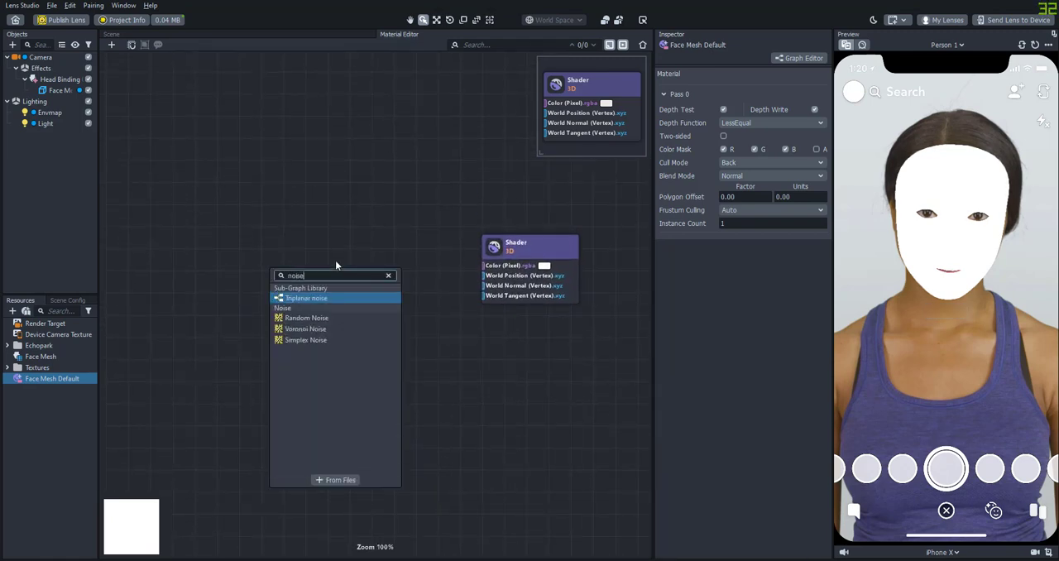
left_click(308, 317)
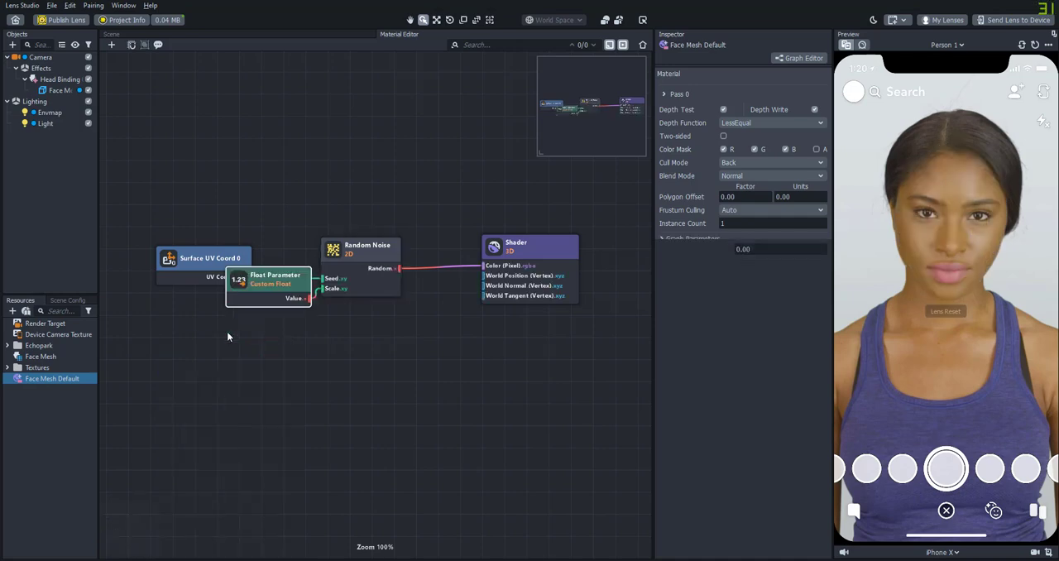
left_click_drag(268, 284, 215, 321)
type("Noise Scale")
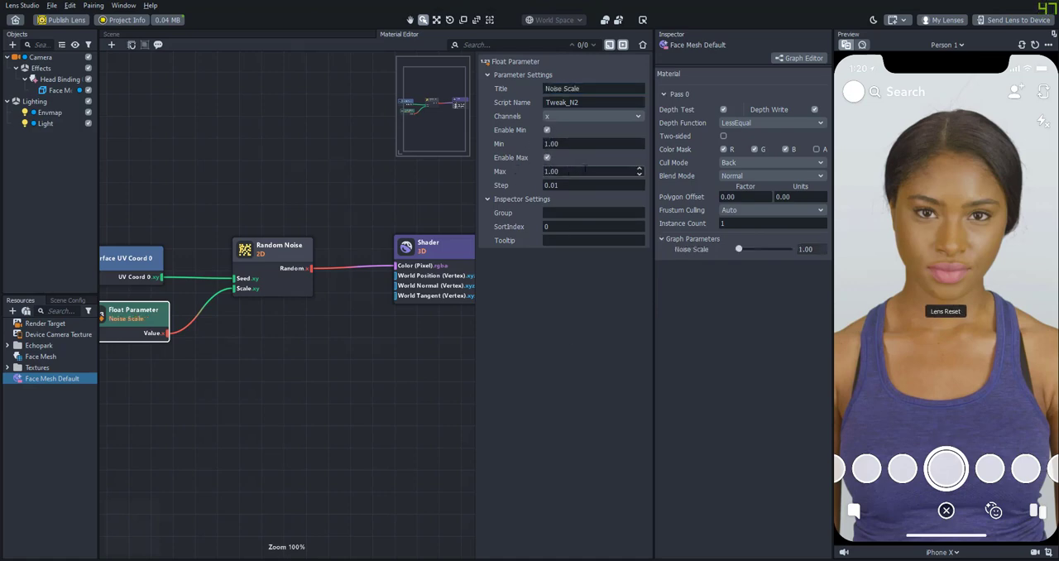
type("350")
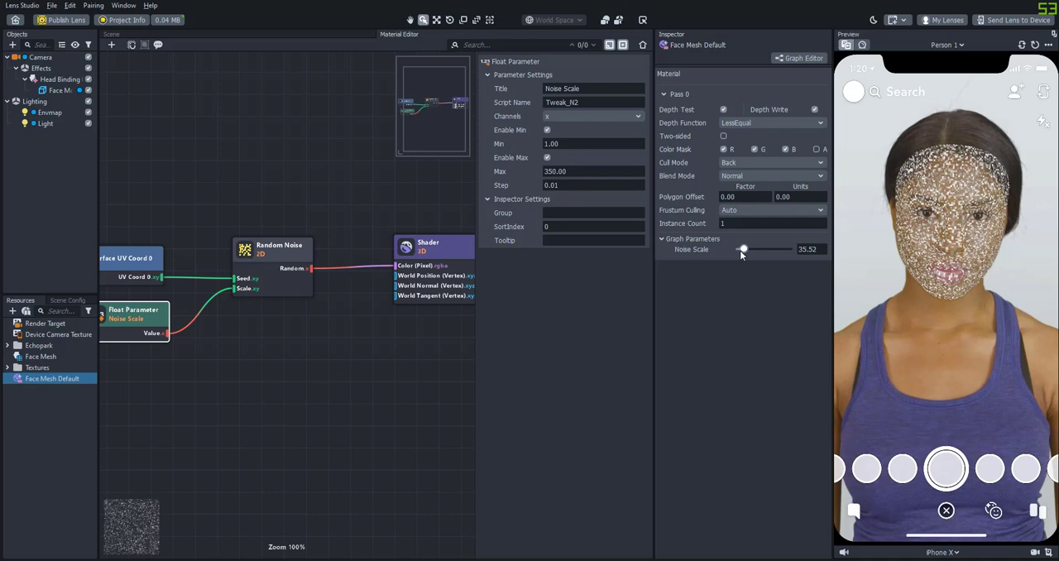
left_click_drag(742, 248, 753, 248)
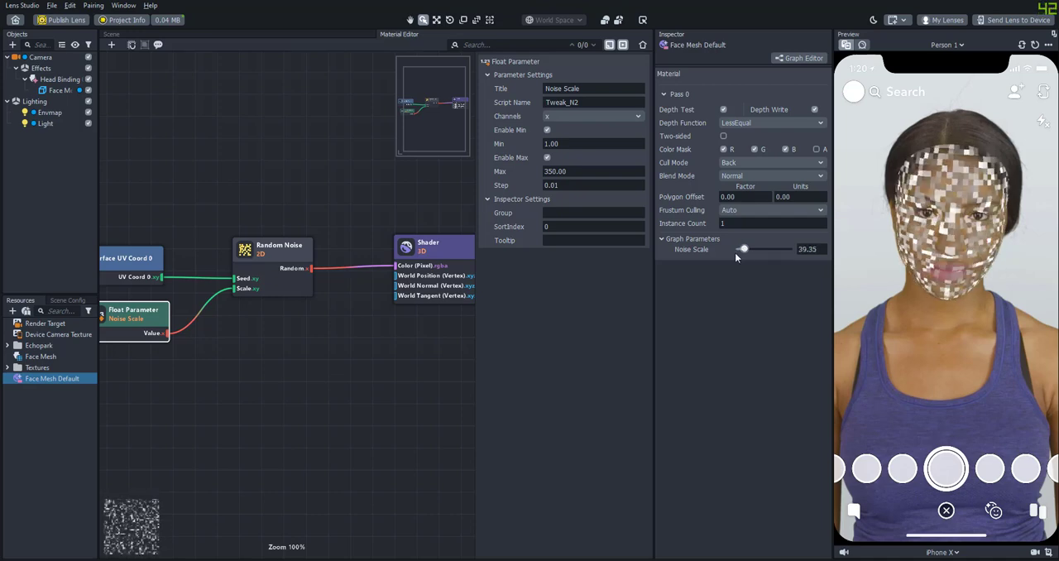
scroll("down", 3)
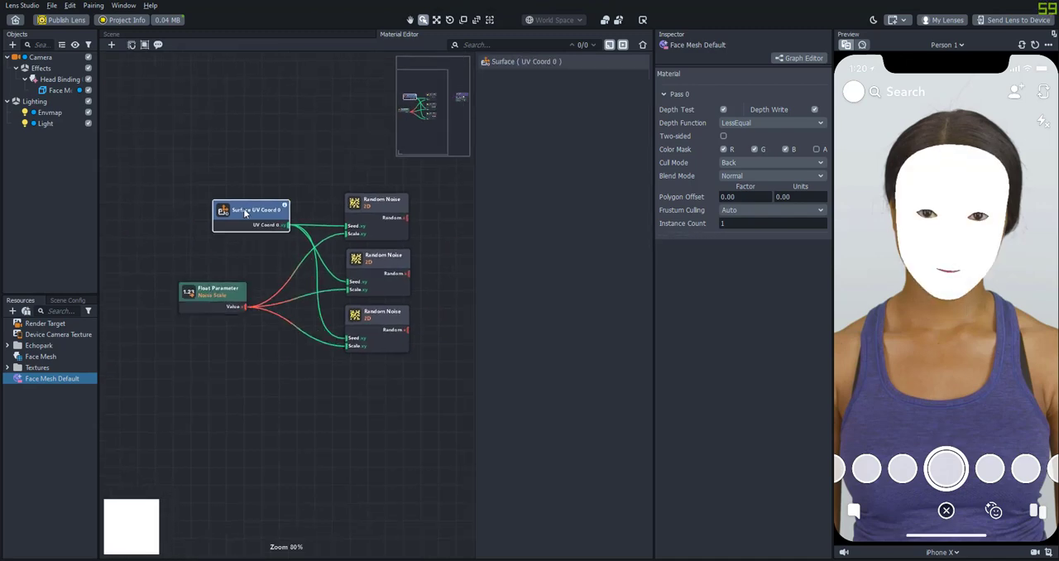
Step: Insert a Rotate Coords node at 45 degrees between the Surface UV Coord and the noise nodes
type("rot")
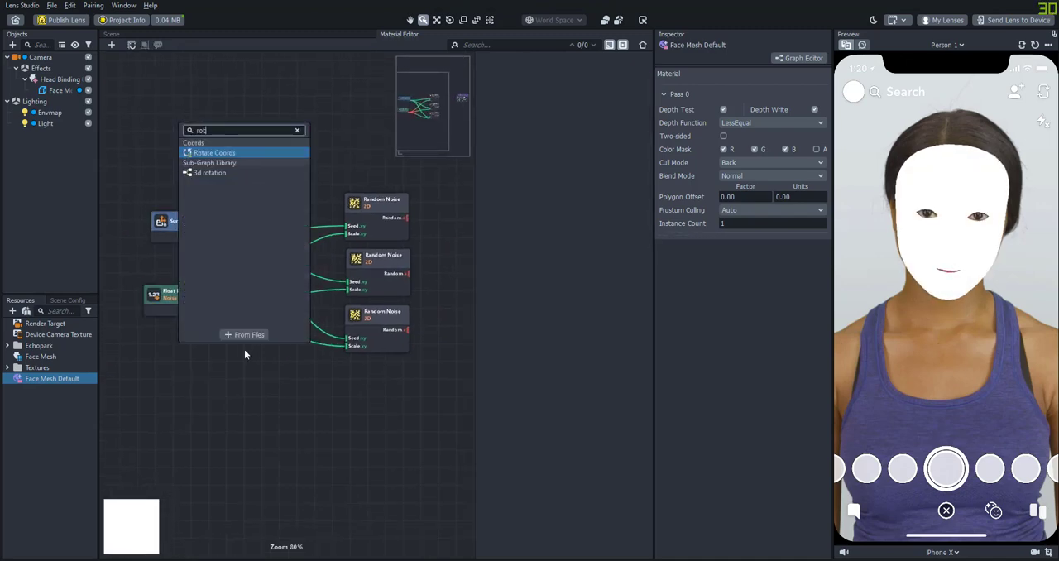
left_click(213, 153)
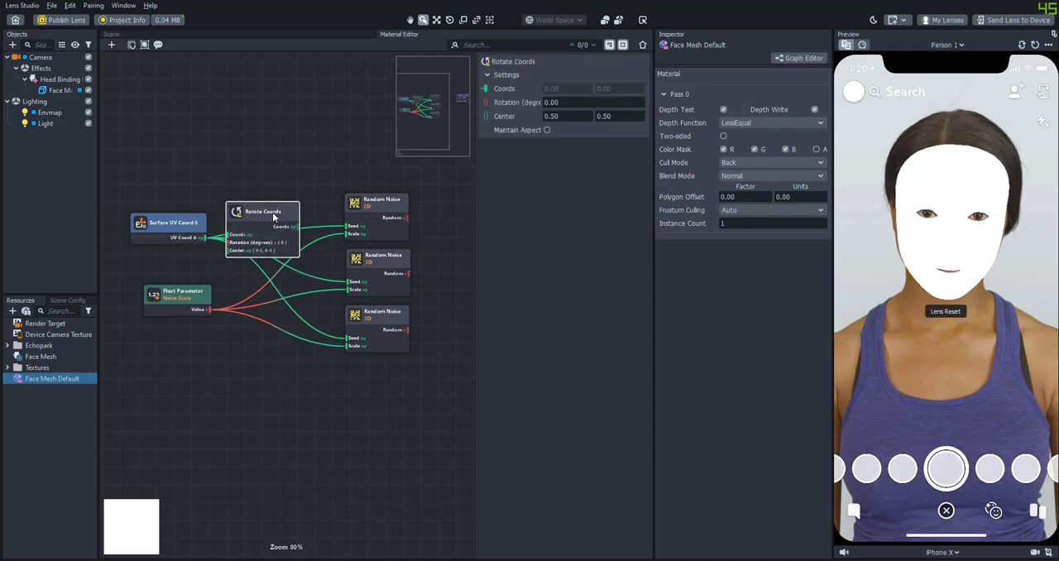
type("45.00")
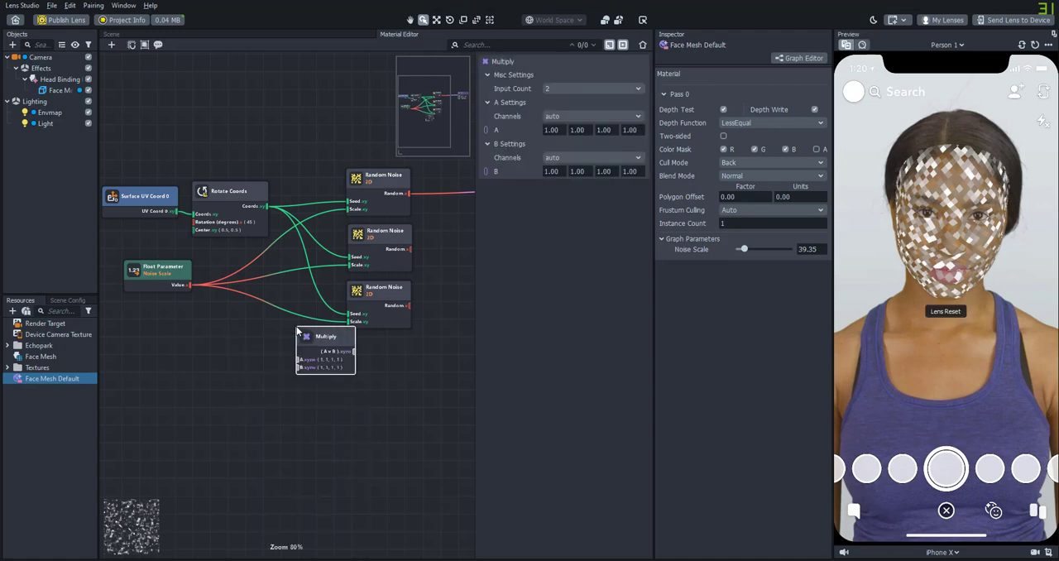
Step: Vary the noise scales with Multiply B 0.90, Multiply B 1.10 and an Add B 145 off Noise Scale
left_click_drag(324, 339, 298, 298)
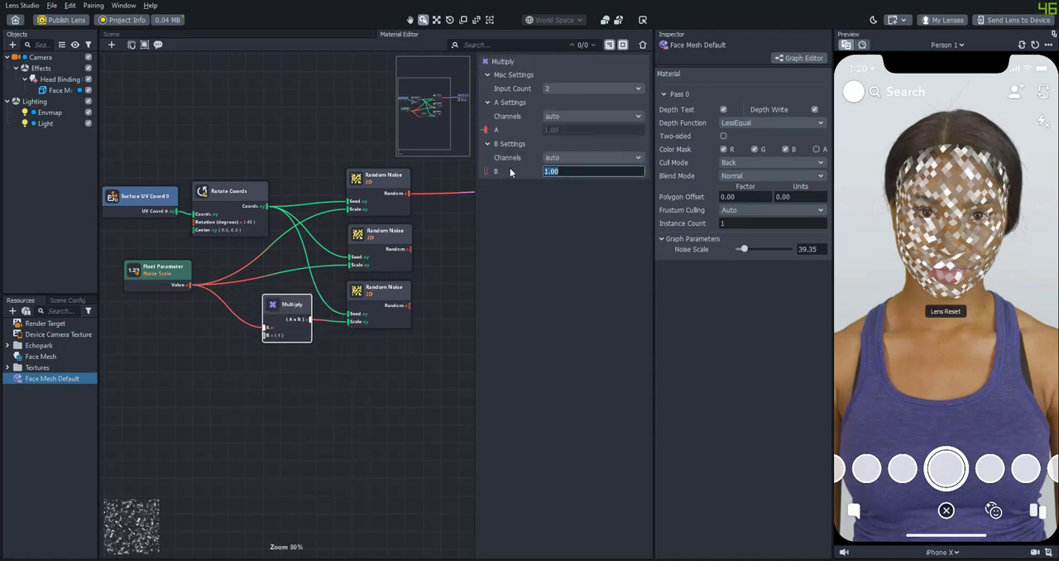
type("0.90")
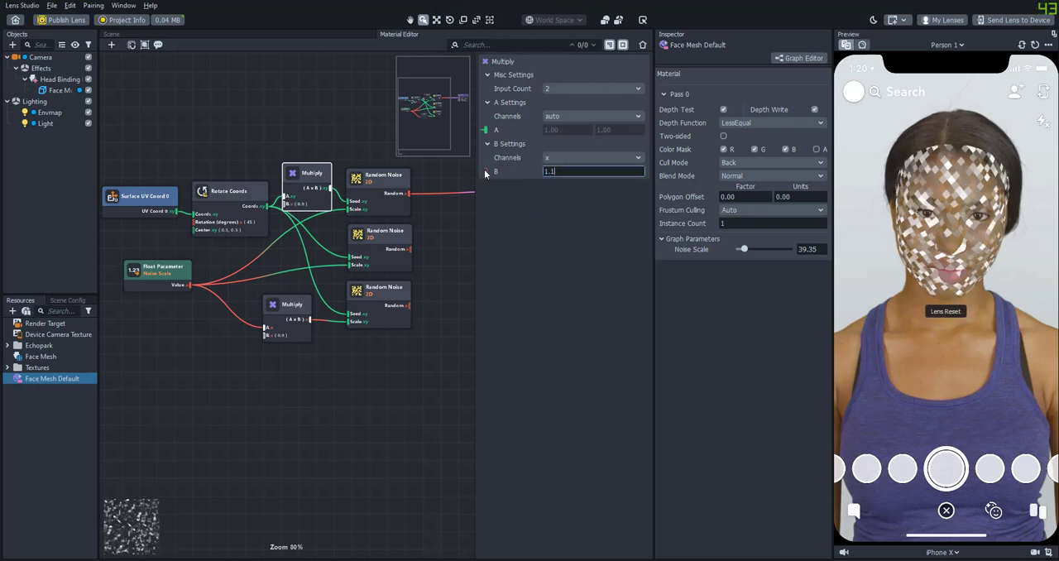
type("1.10")
type("232")
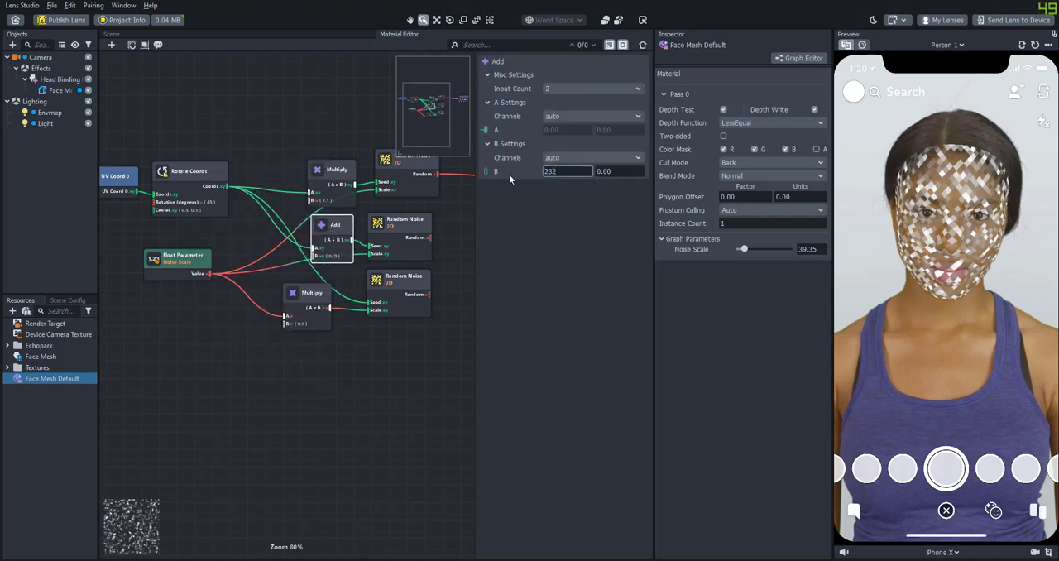
type("145.")
type("mul")
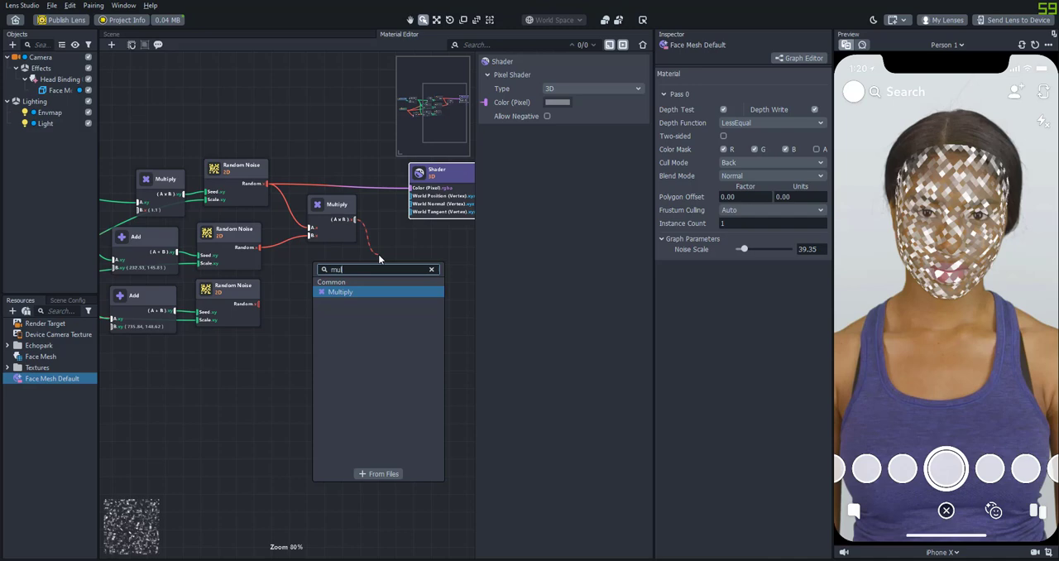
Step: Multiply the noises together and light them through a Diffuse Only PBR Lighting node with chosen albedo
left_click(341, 291)
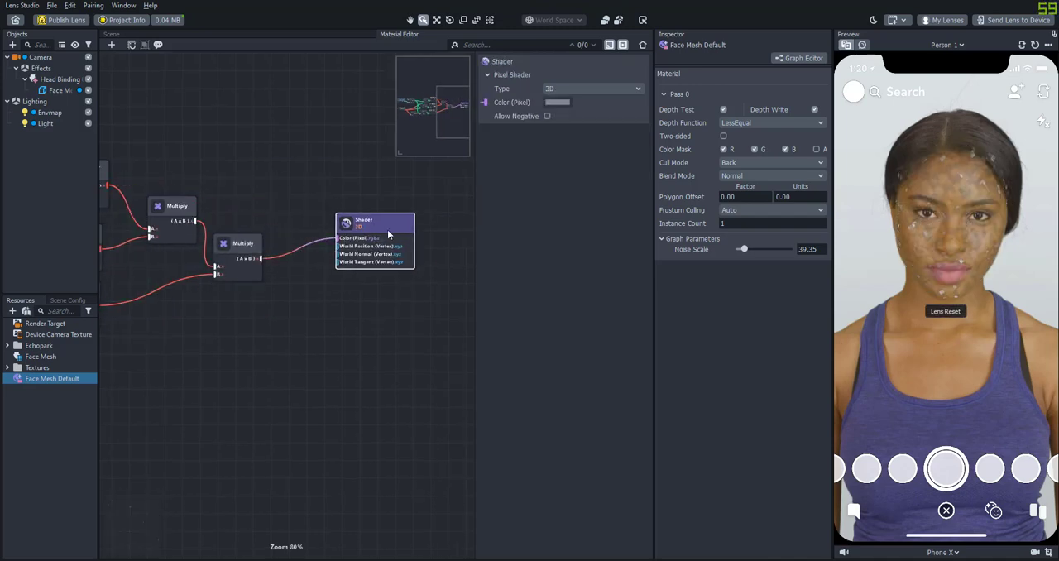
left_click_drag(374, 235, 438, 256)
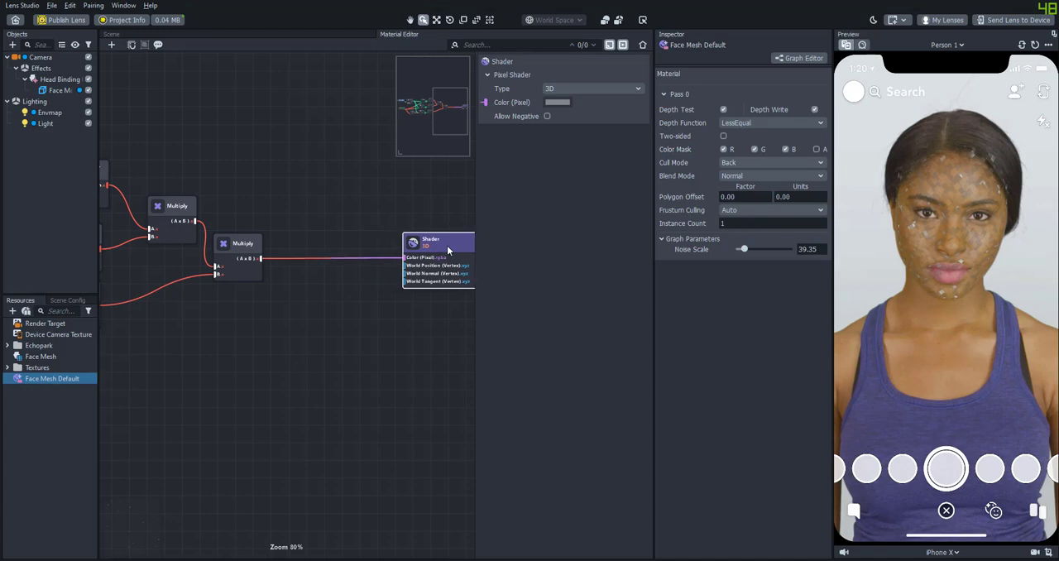
type("pbr")
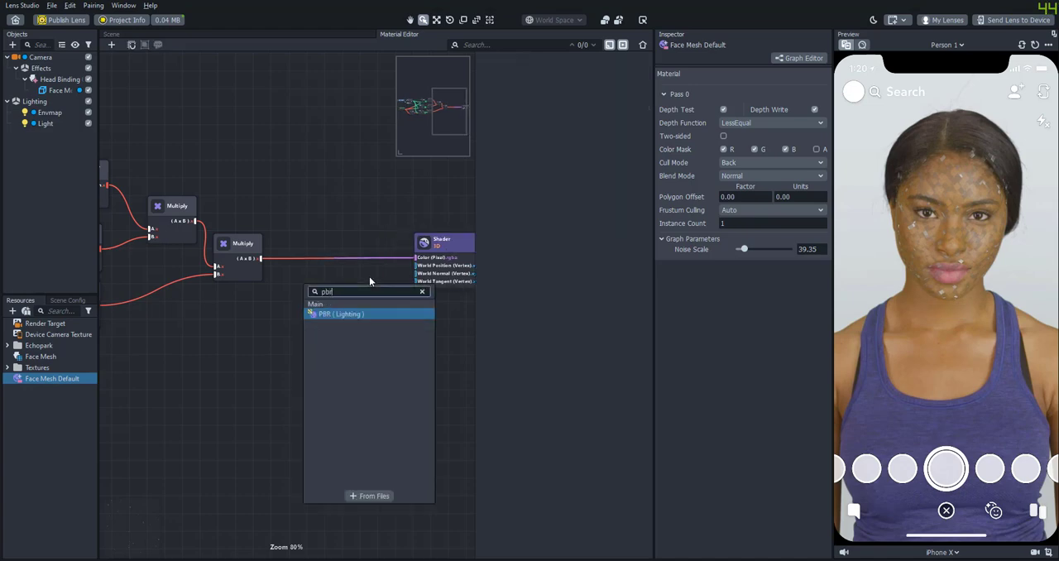
left_click(341, 314)
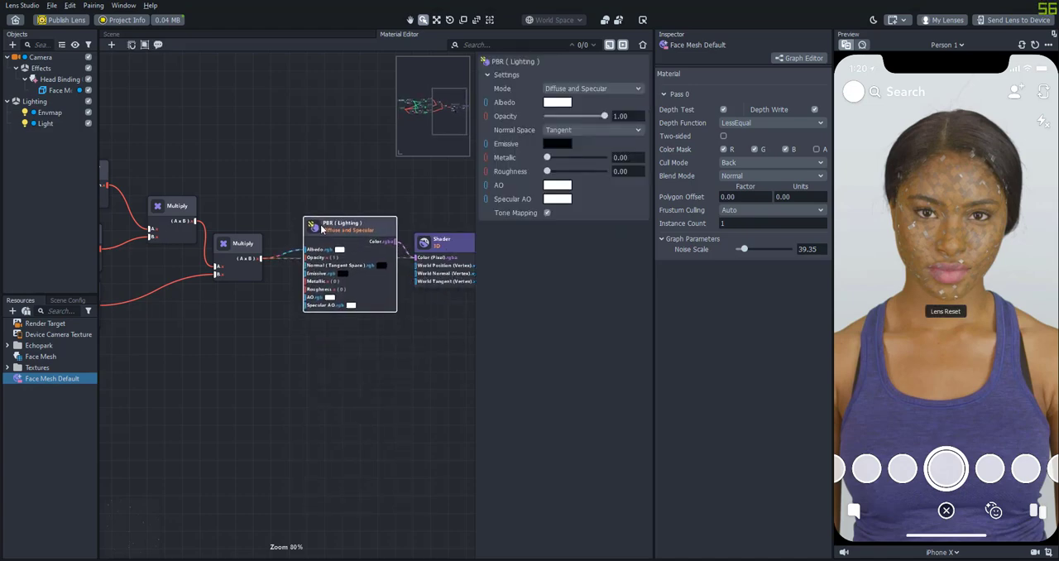
left_click(593, 89)
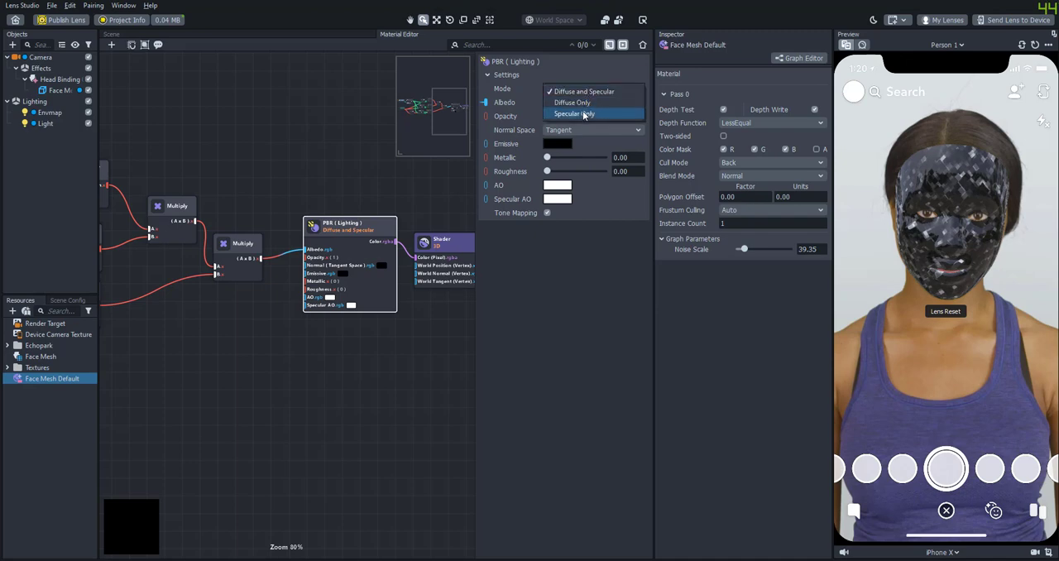
left_click(572, 103)
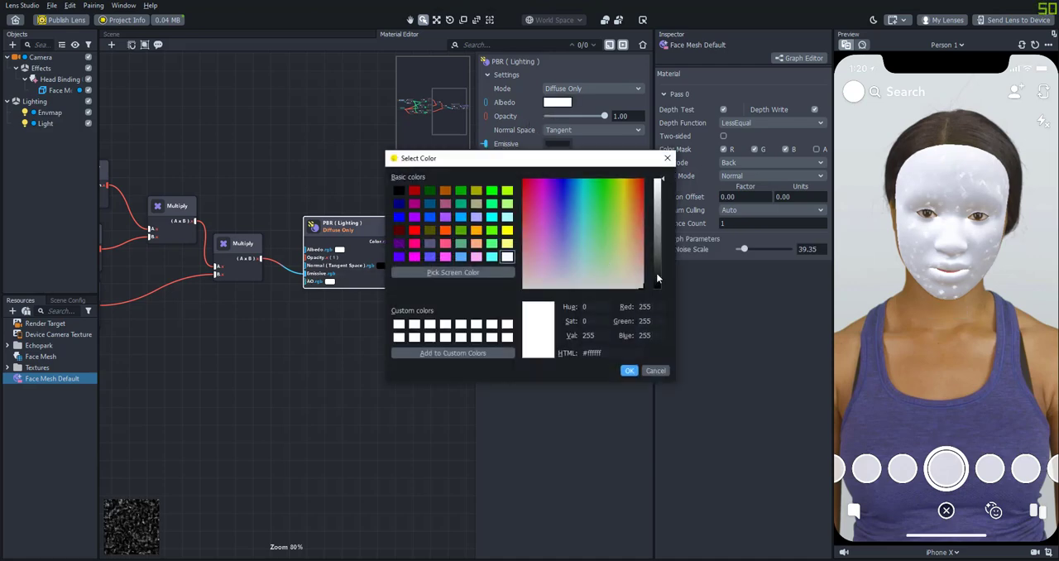
left_click(629, 370)
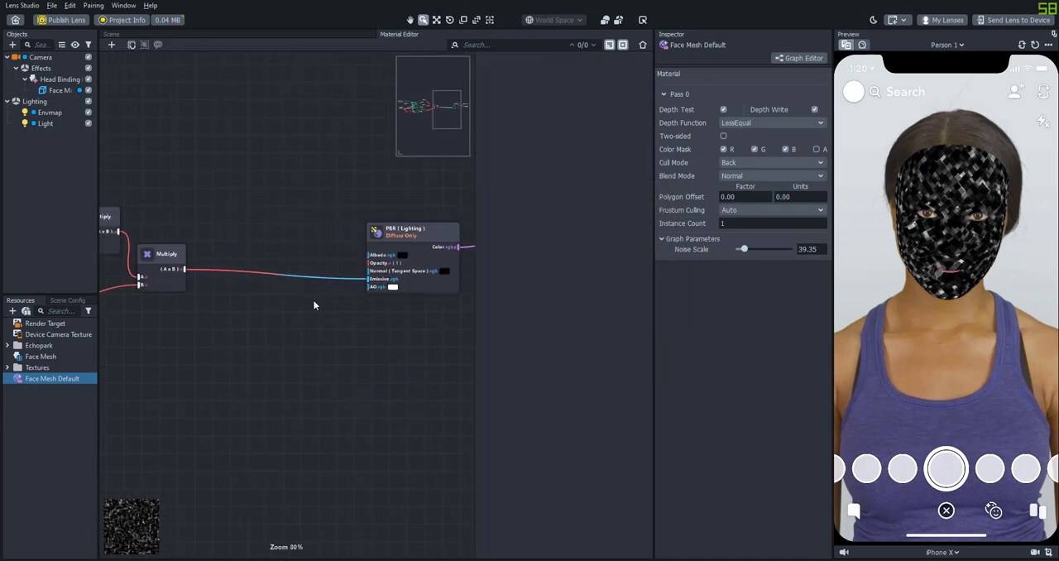
Step: Pass the combined noise through a Pow node driven by a Noise Intensity parameter with Max 15
type("pow")
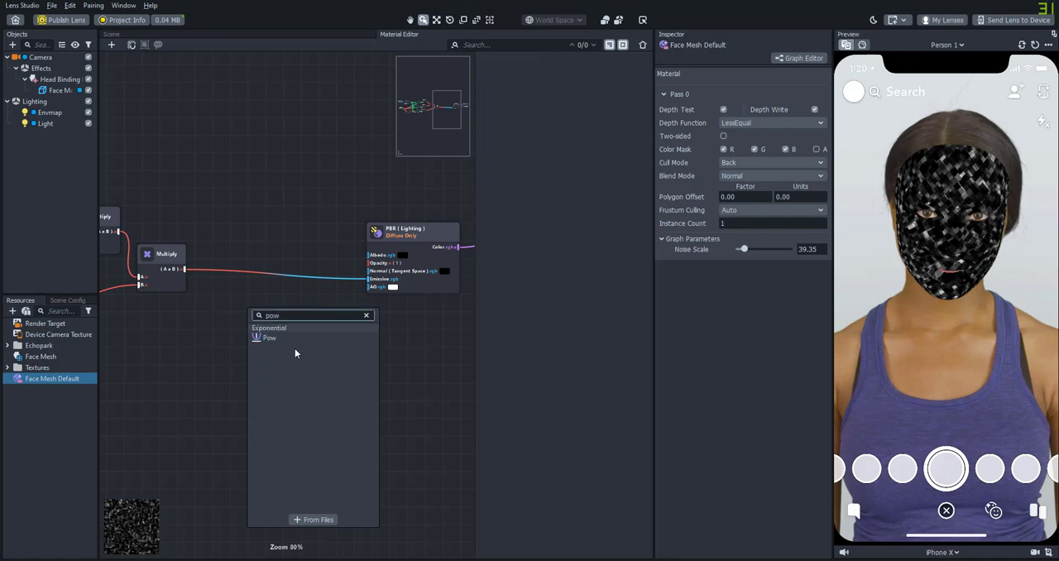
left_click(270, 337)
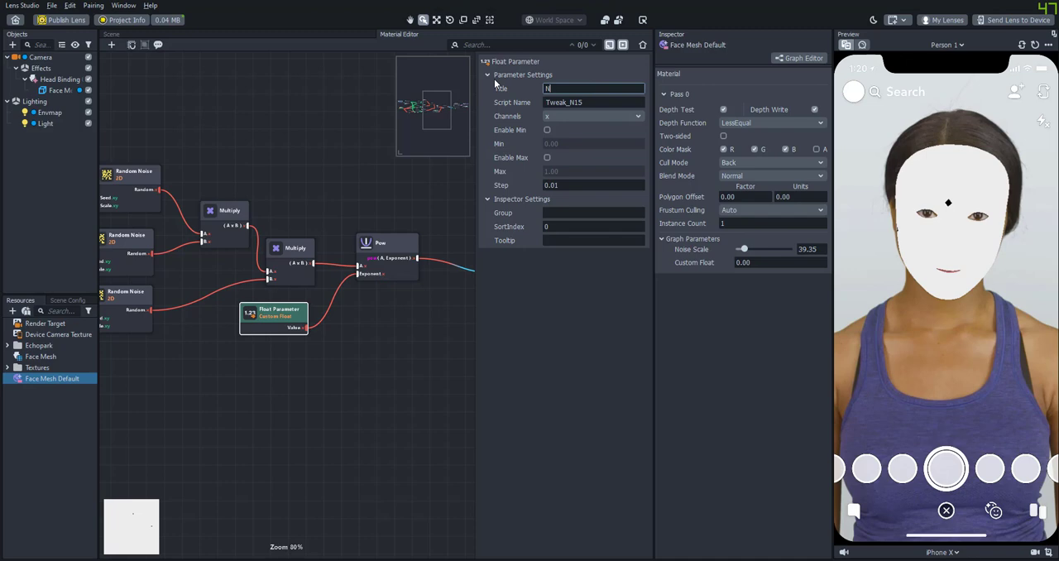
type("Noise Intensity")
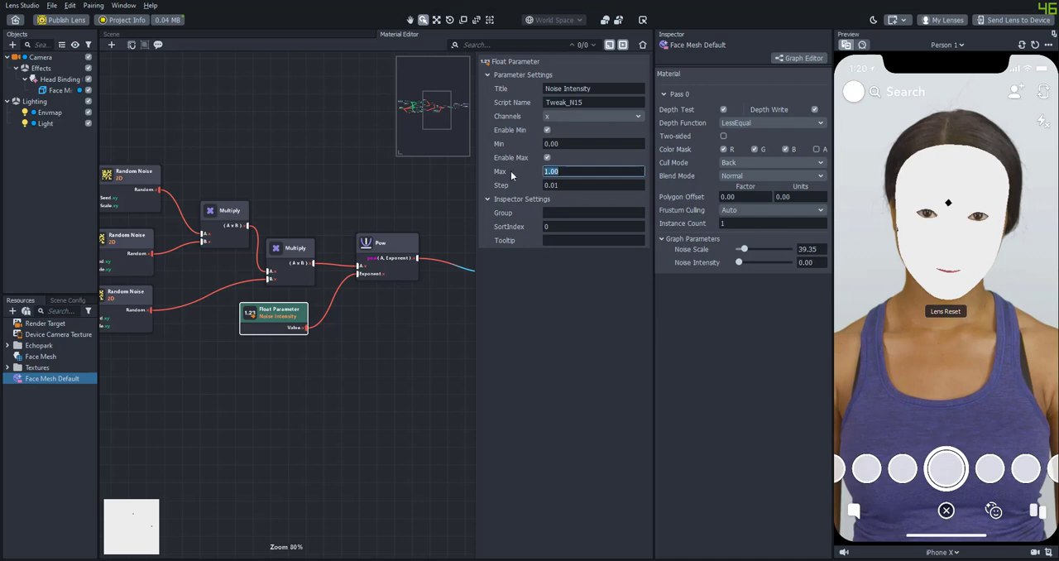
type("15.00")
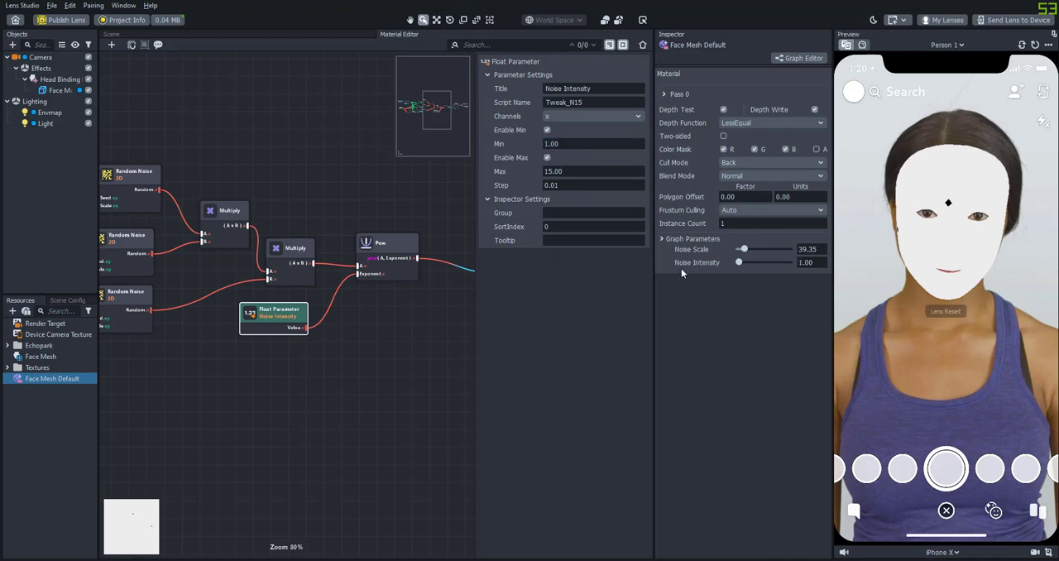
Step: Test the Noise Intensity and Noise Scale sliders, leaving intensity at 1.00 and scale around 131
left_click_drag(737, 261, 747, 261)
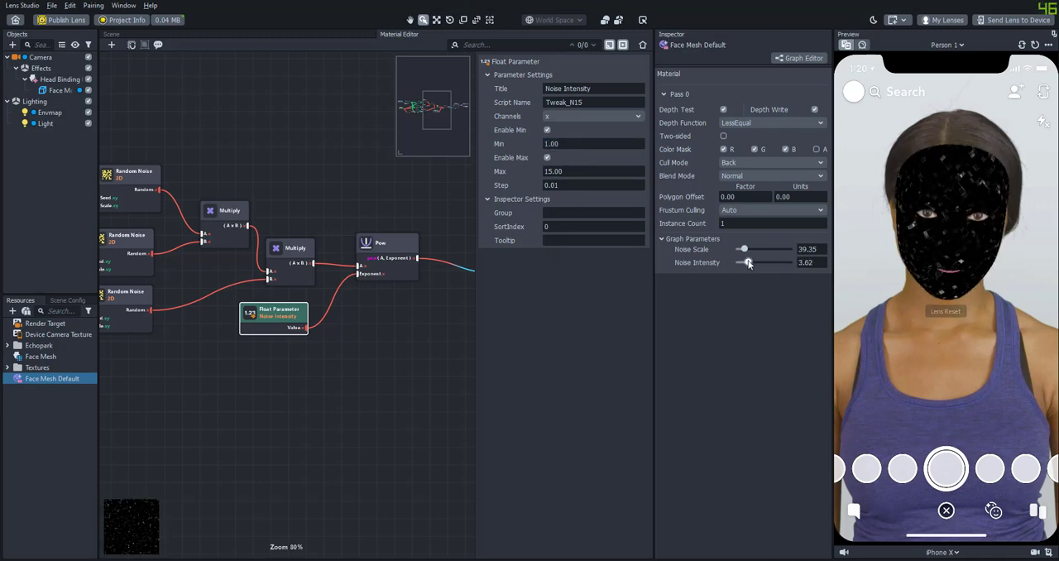
left_click_drag(748, 263, 741, 263)
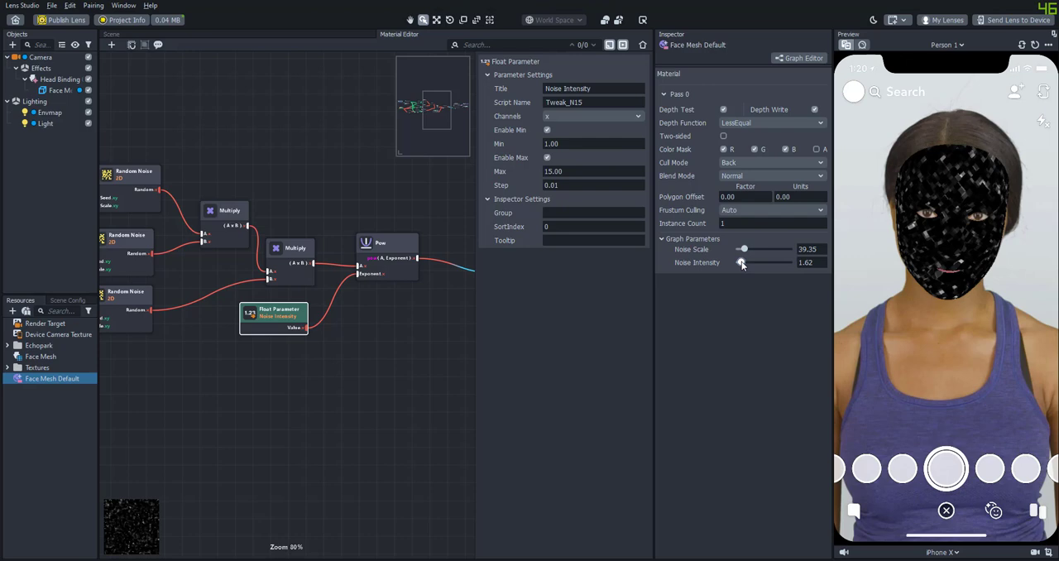
left_click_drag(741, 248, 763, 248)
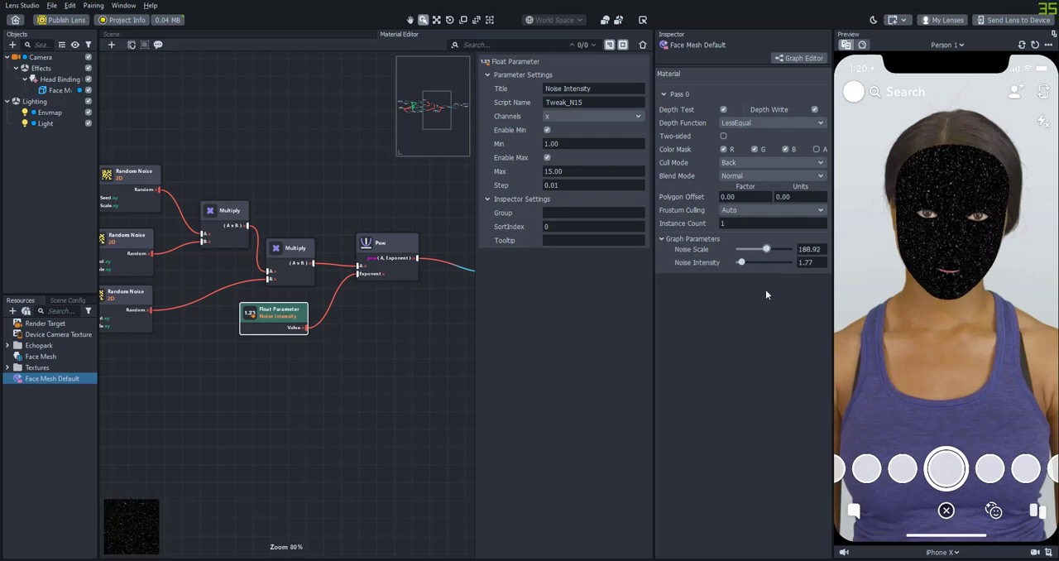
left_click_drag(741, 261, 760, 261)
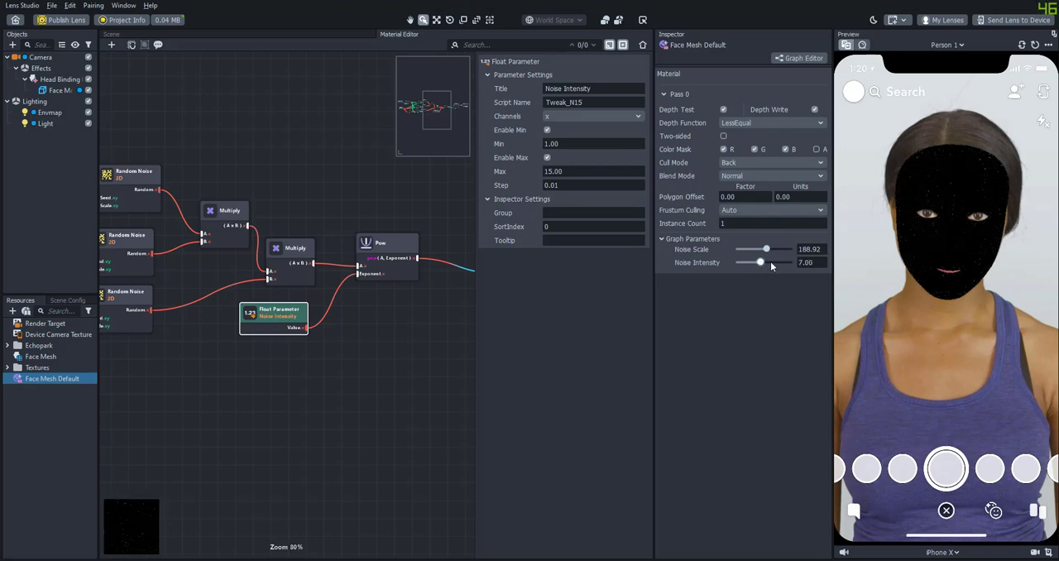
left_click_drag(759, 261, 738, 261)
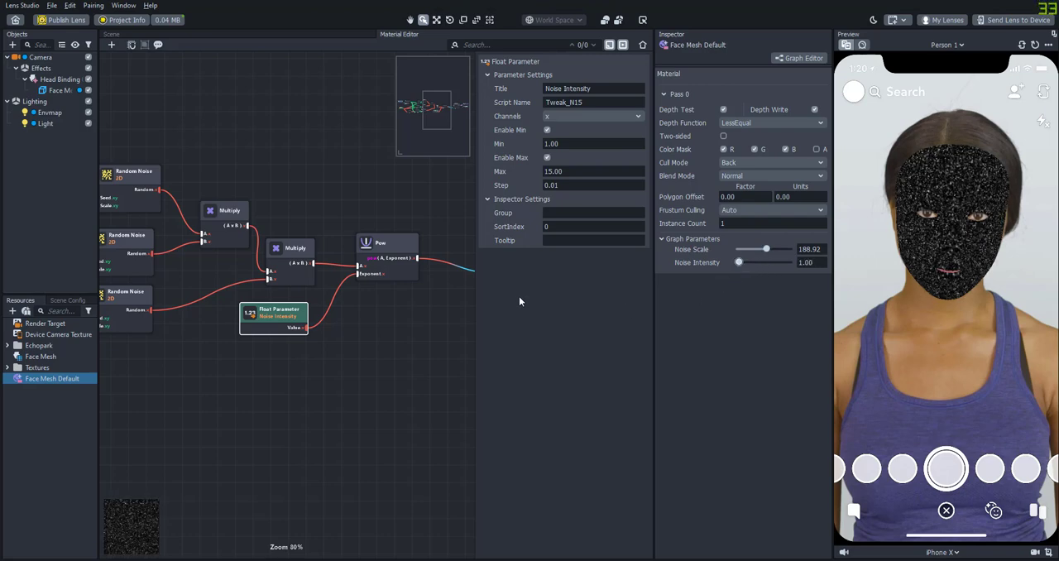
left_click_drag(764, 248, 757, 248)
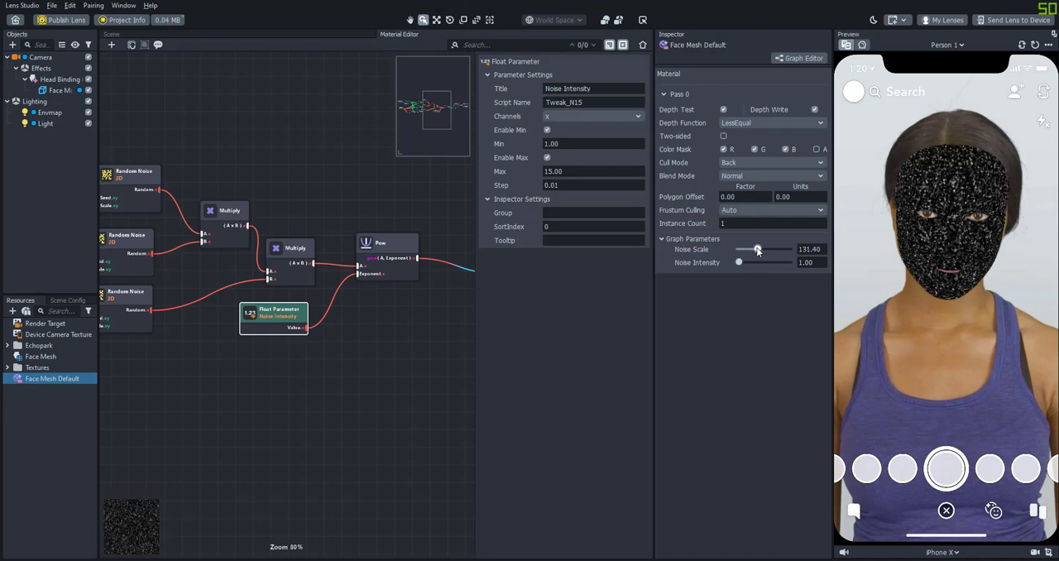
left_click_drag(758, 248, 751, 248)
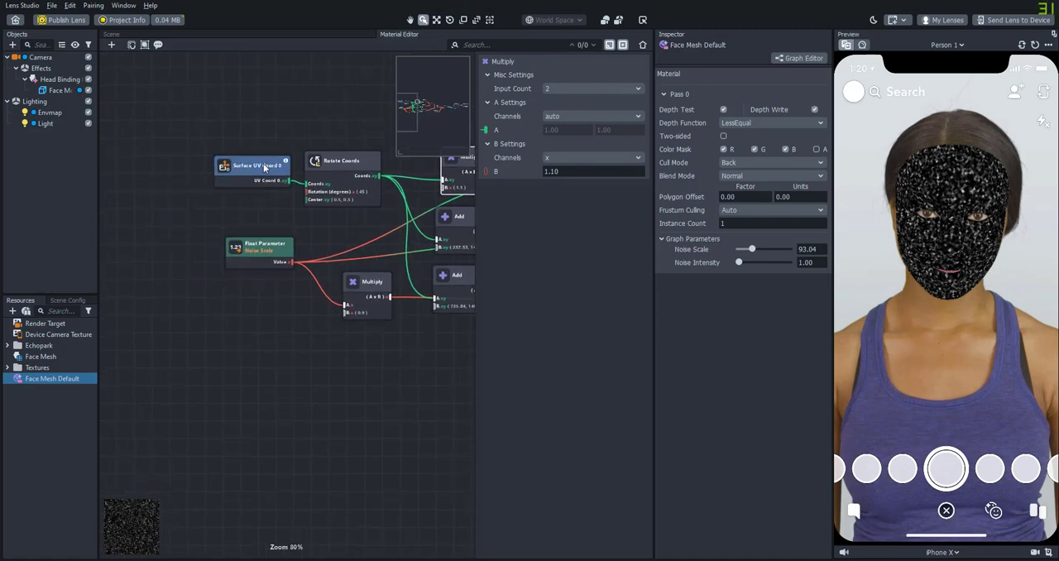
Step: Add an Elapsed Time node to the glitter material graph
left_click(278, 161)
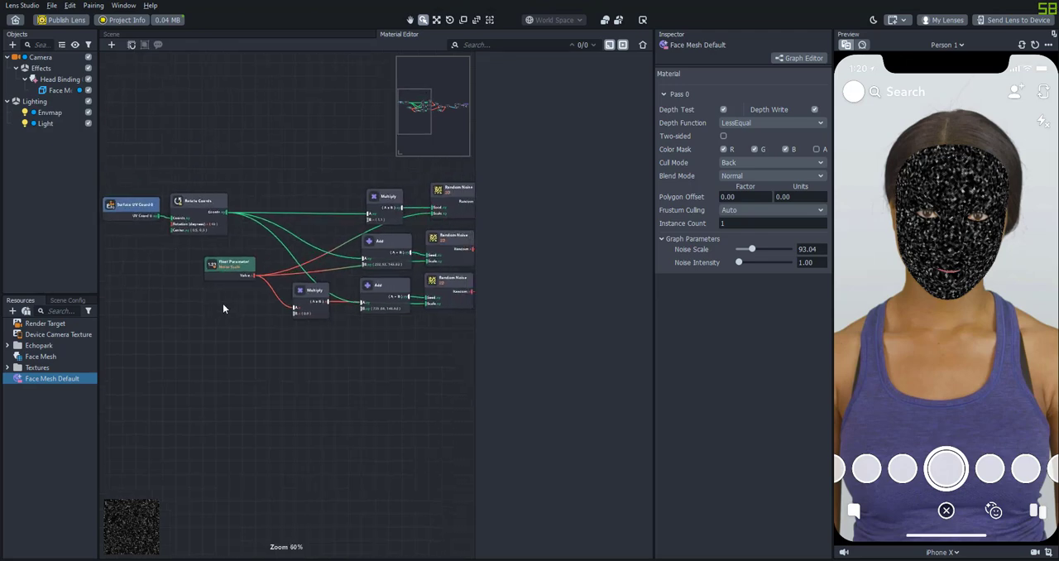
type("time")
type("mul")
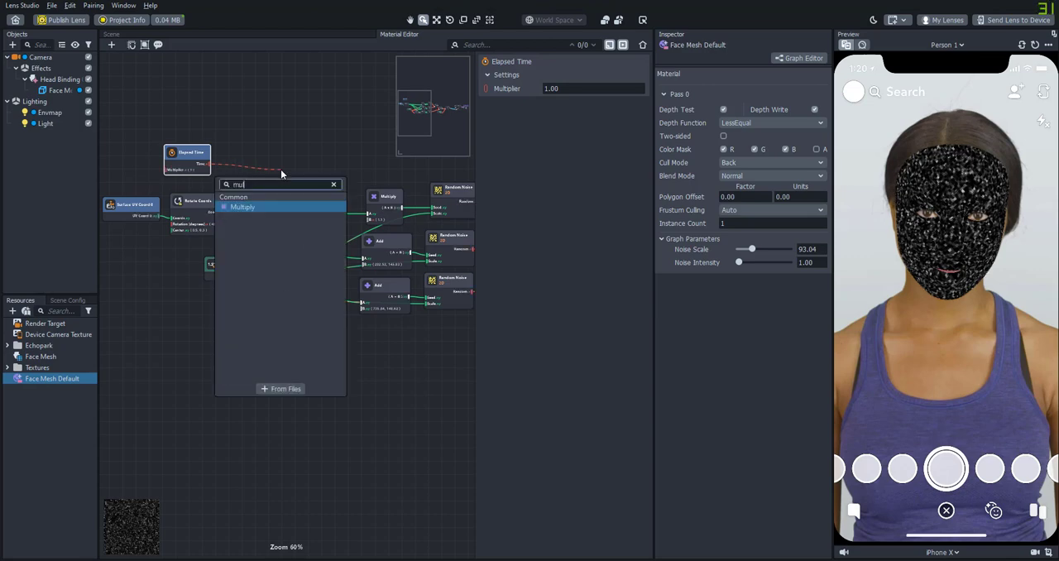
Step: Scale Elapsed Time by 0.01 and -0.01 in two Multiply nodes wired into the rotated UV chain
left_click(242, 207)
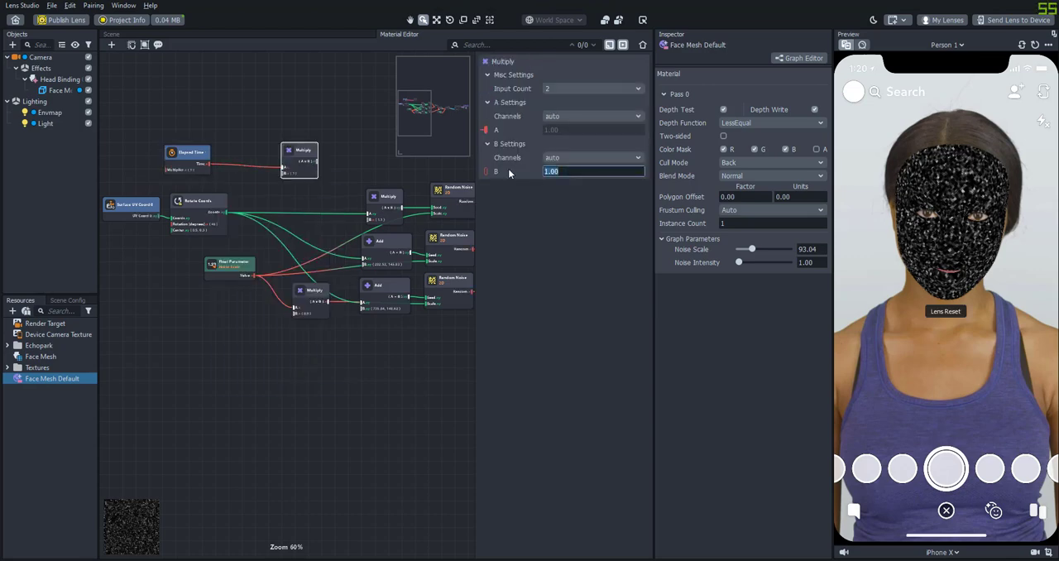
type("0.01")
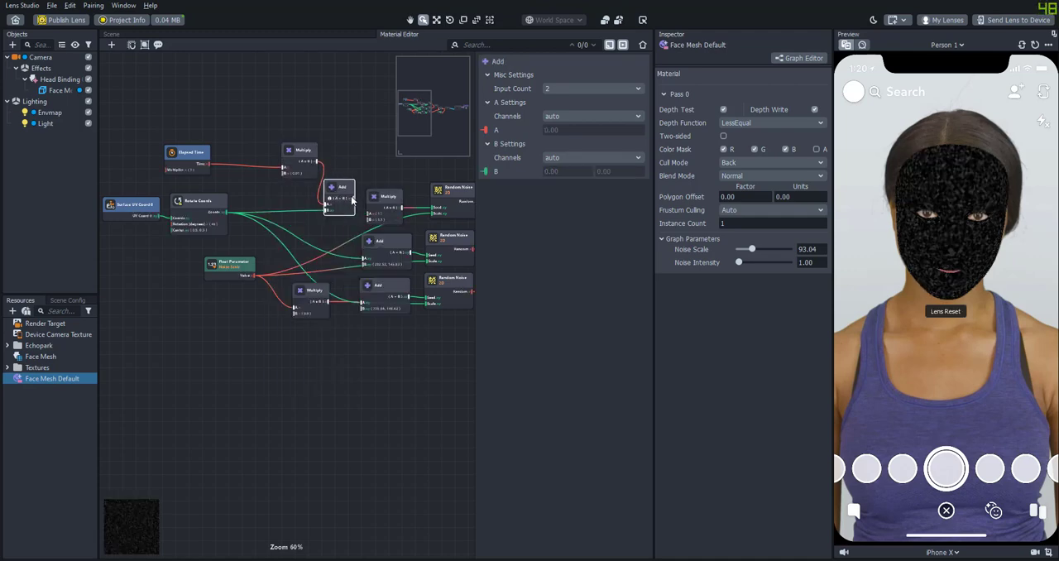
left_click(289, 152)
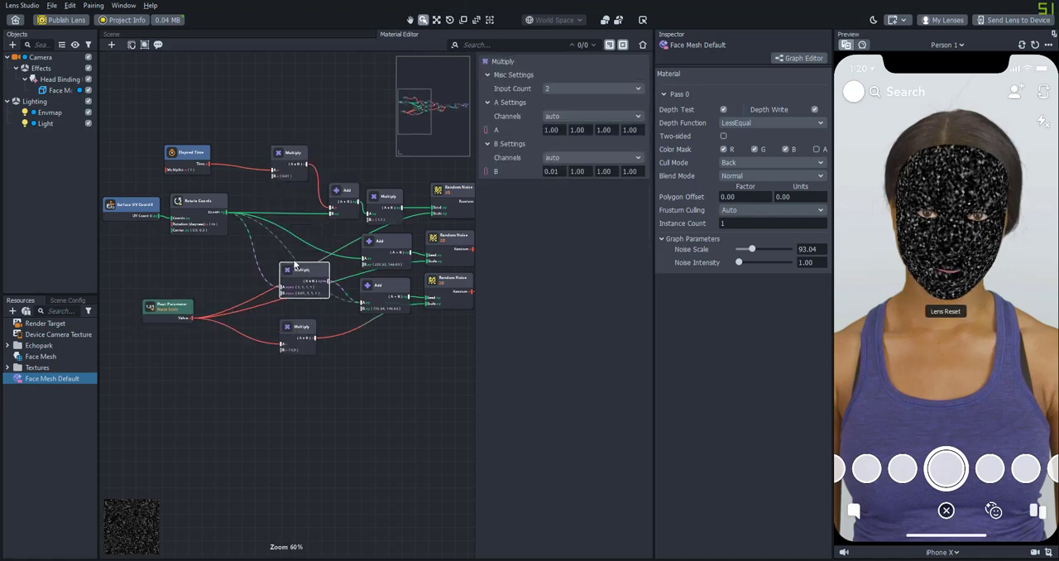
left_click_drag(301, 277, 248, 262)
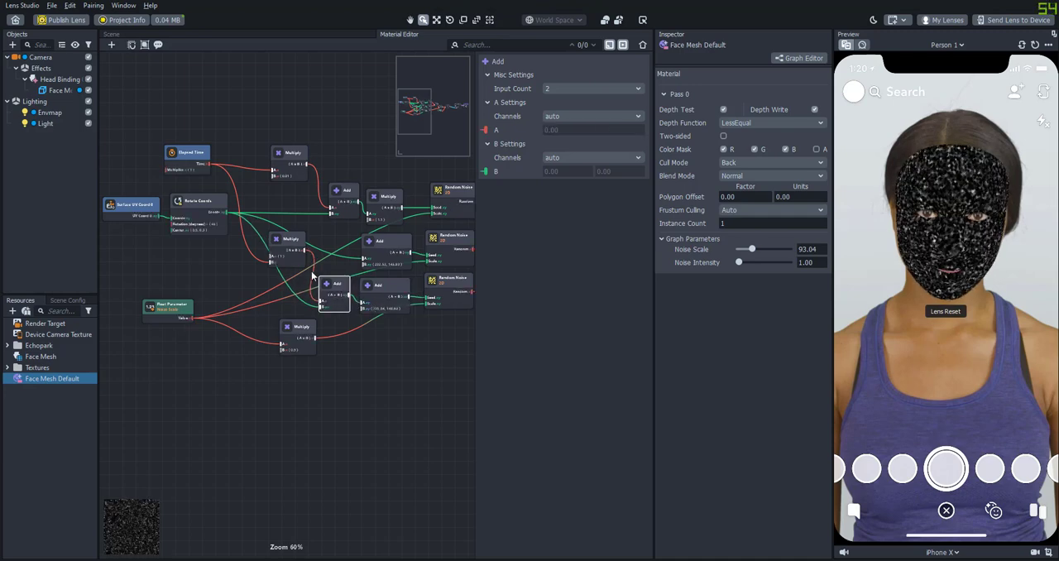
left_click(290, 248)
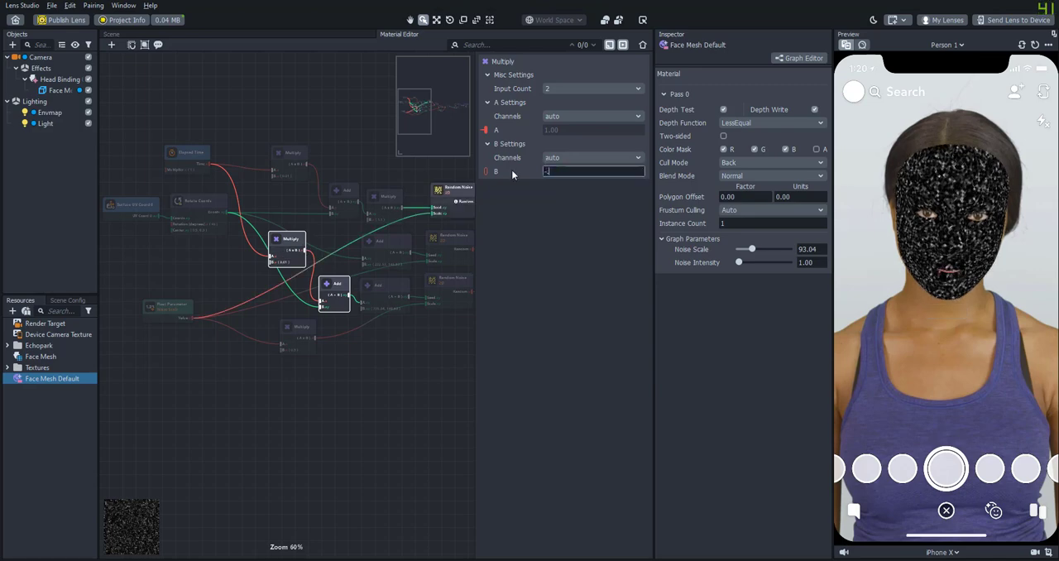
type("-0.01")
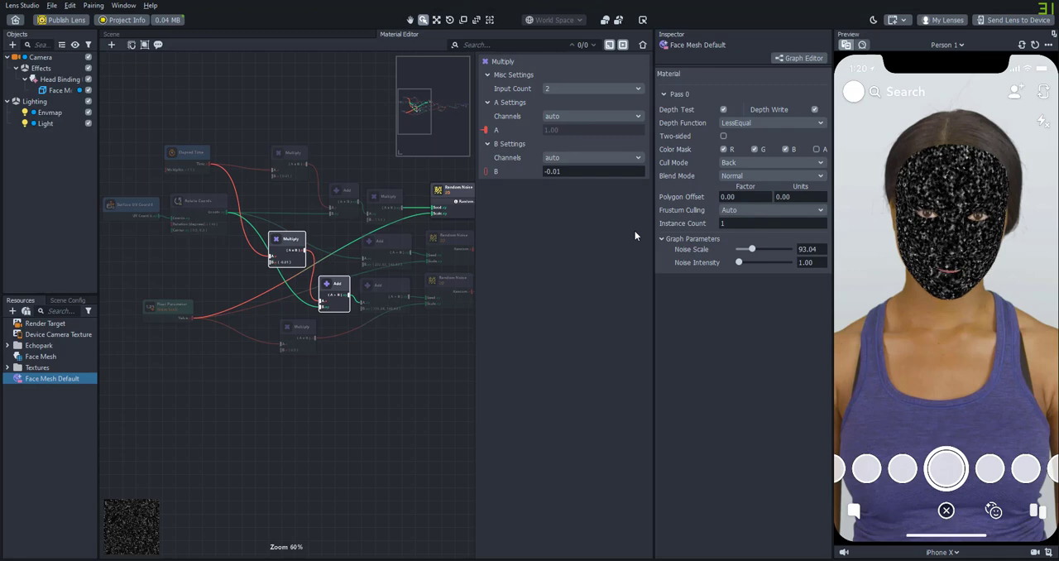
left_click(189, 152)
type("float")
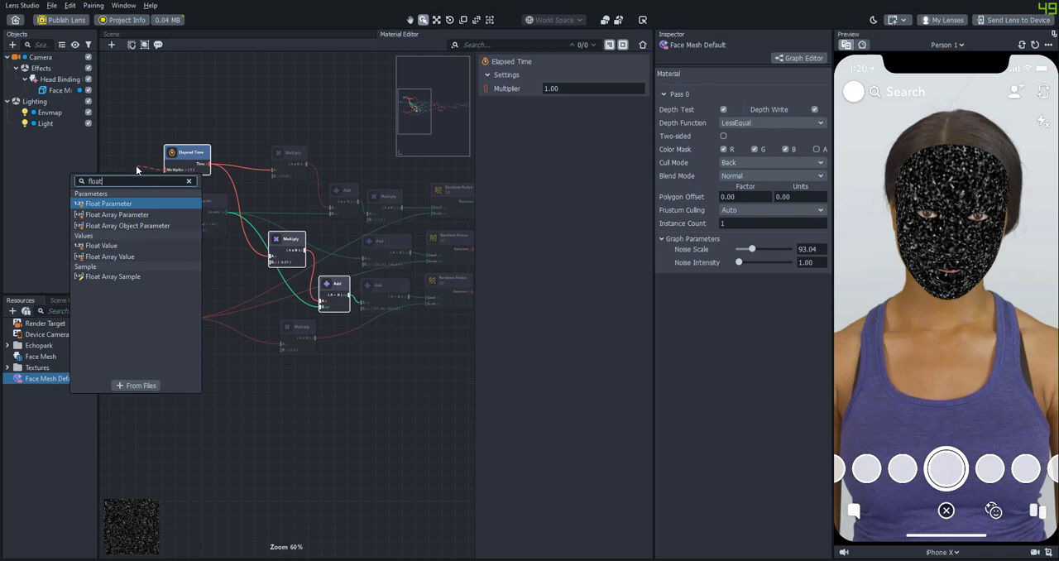
Step: Drive the Elapsed Time multiplier with a Speed parameter, Min 0.10 Max 10.00, set near 3.3
left_click(107, 204)
type("Speed")
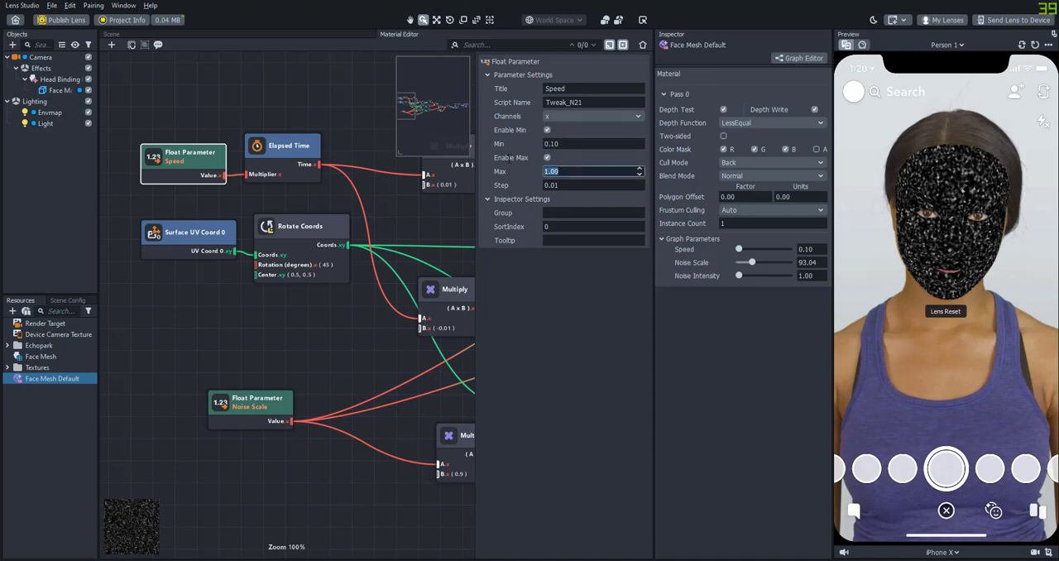
type("10.00")
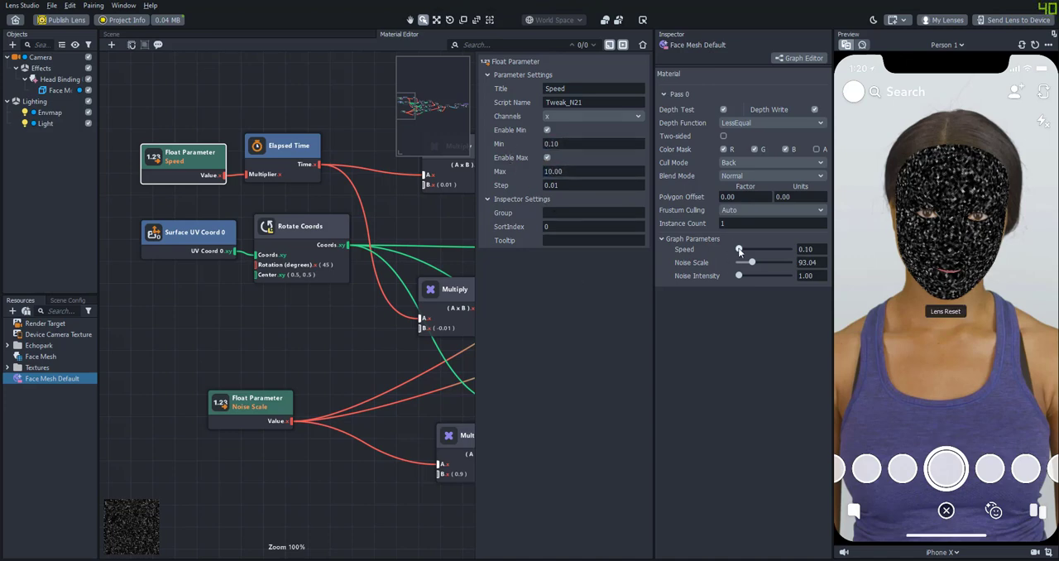
left_click_drag(737, 249, 757, 250)
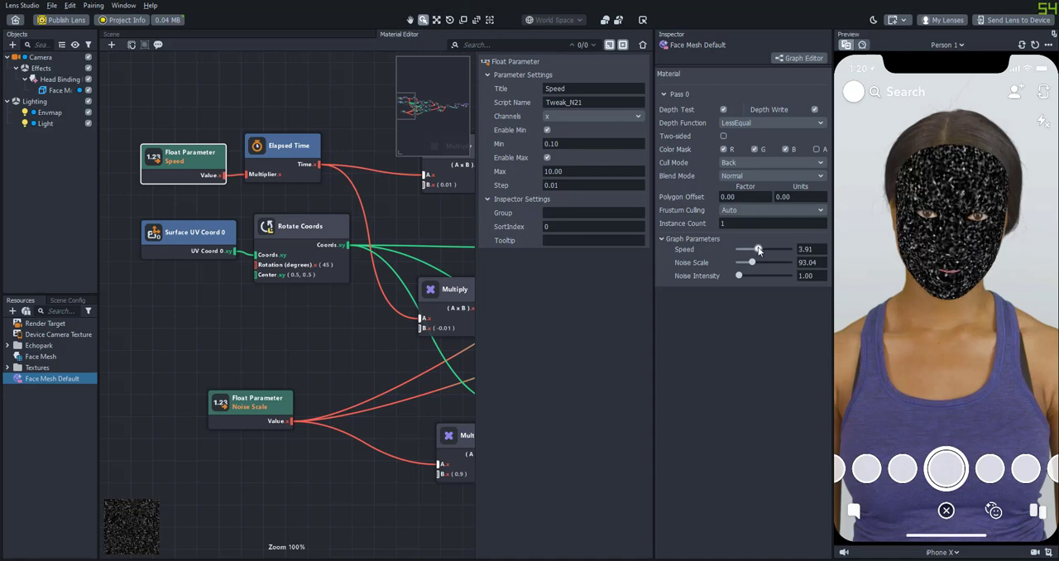
left_click_drag(760, 249, 765, 248)
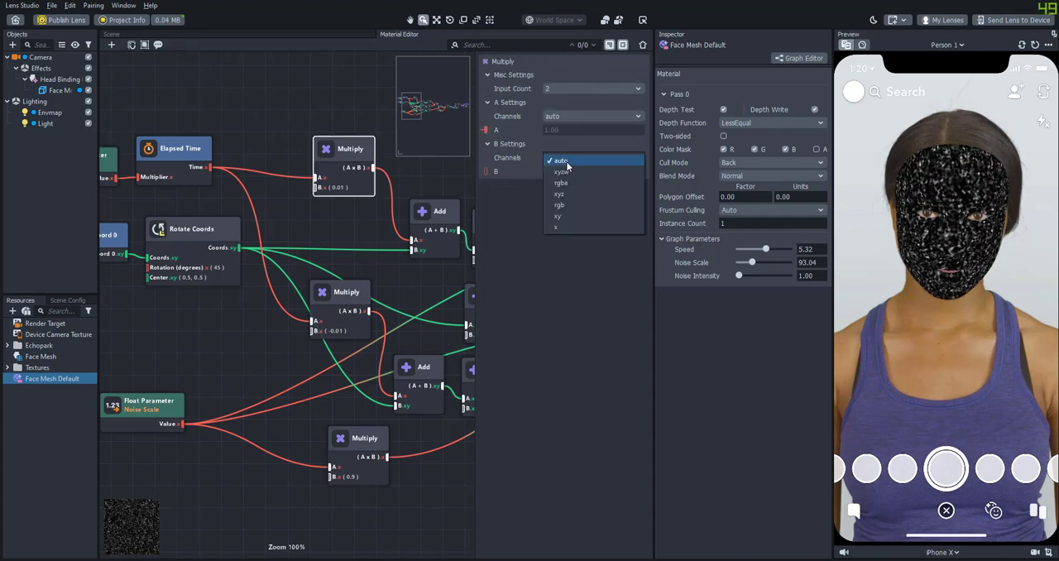
Step: Make both time offsets xy values: (0.01, 0.00) and (0.00, -0.01)
left_click(556, 215)
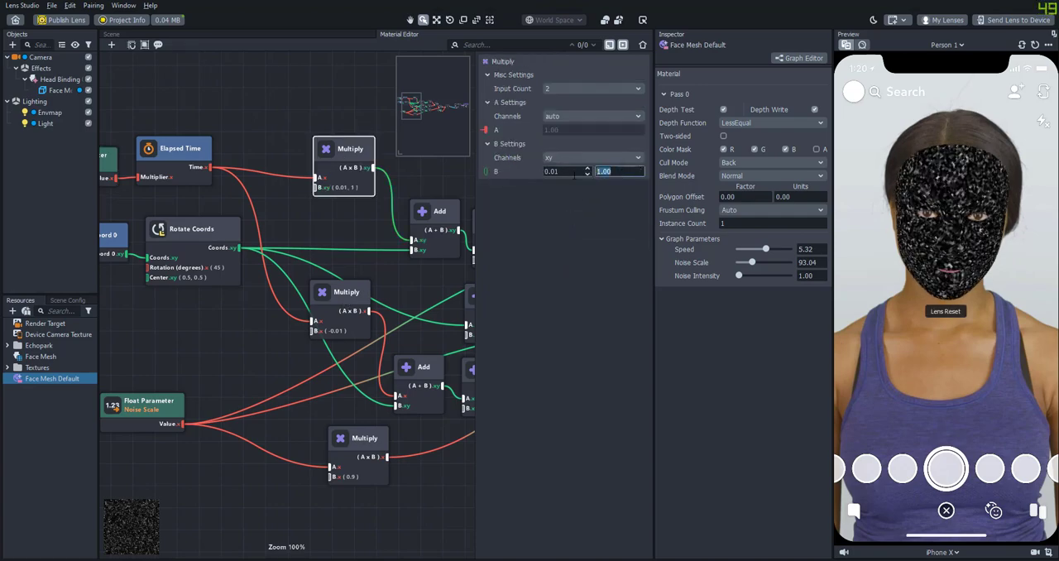
left_click(619, 171)
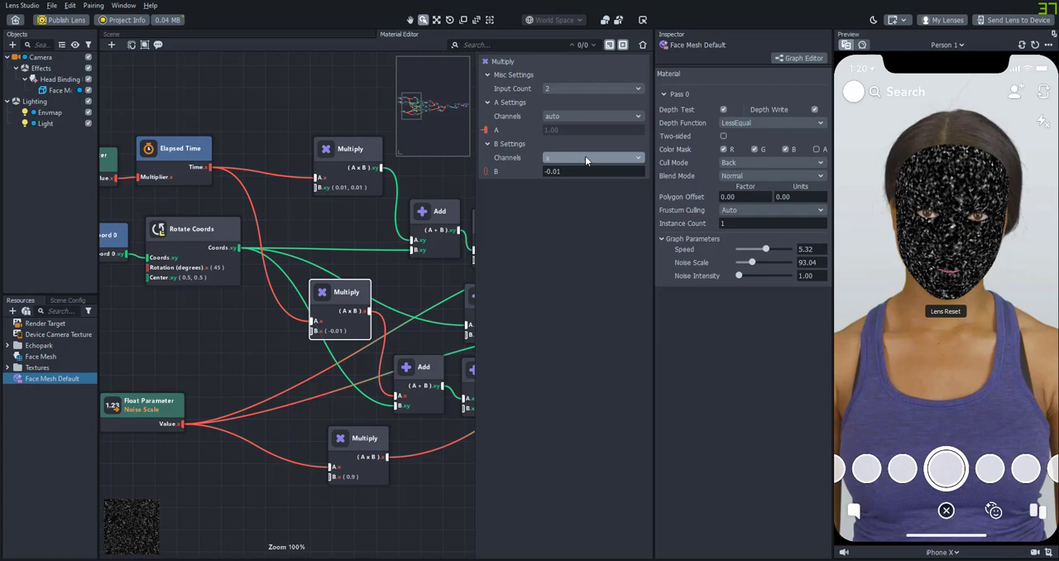
left_click(592, 157)
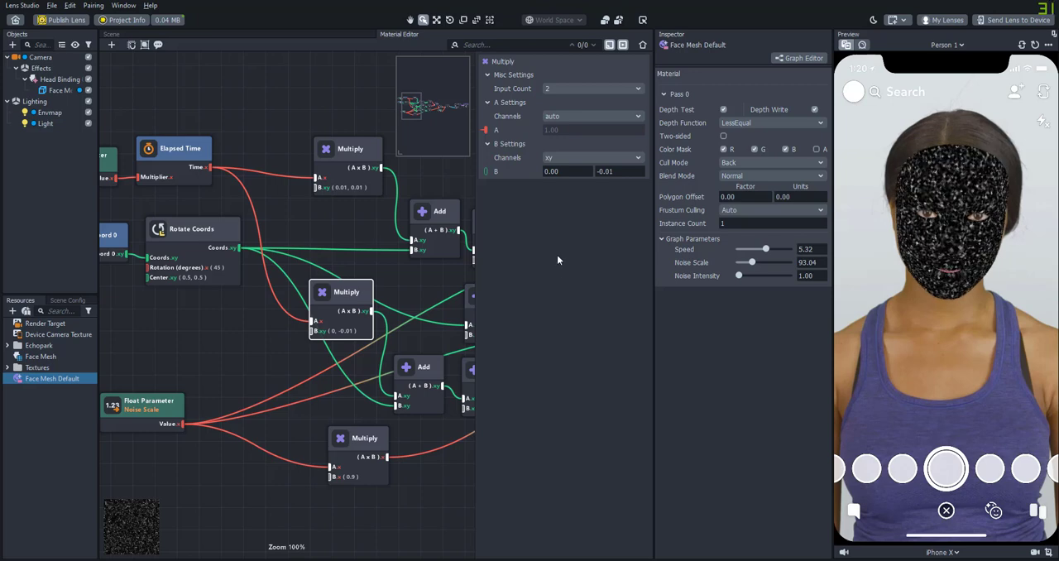
mouse_move(436, 354)
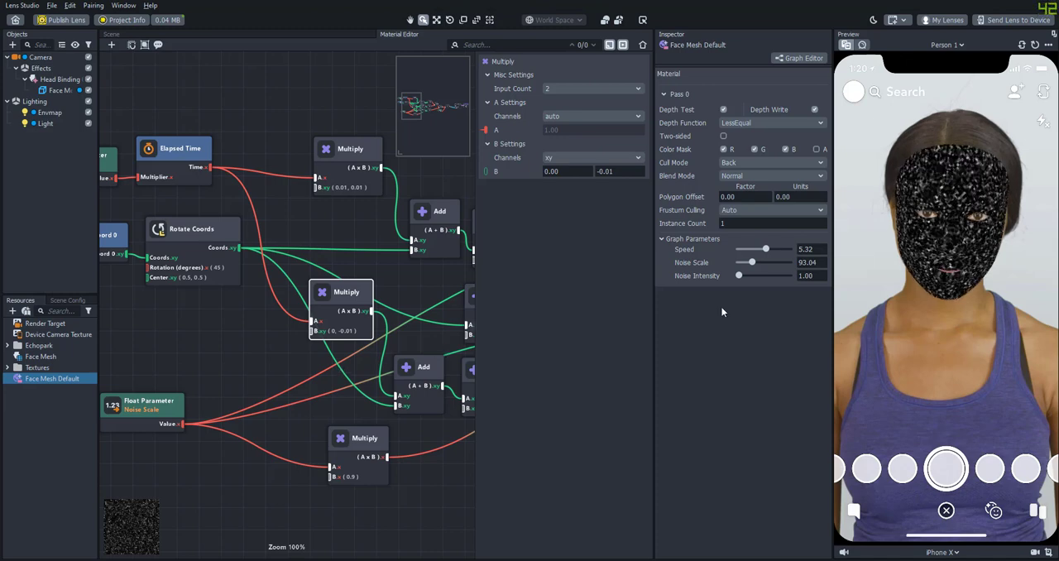
Step: Tune the glitter to Speed 2.49 and Noise Scale 146.74, with Blend Mode set to Add
left_click_drag(738, 275, 751, 275)
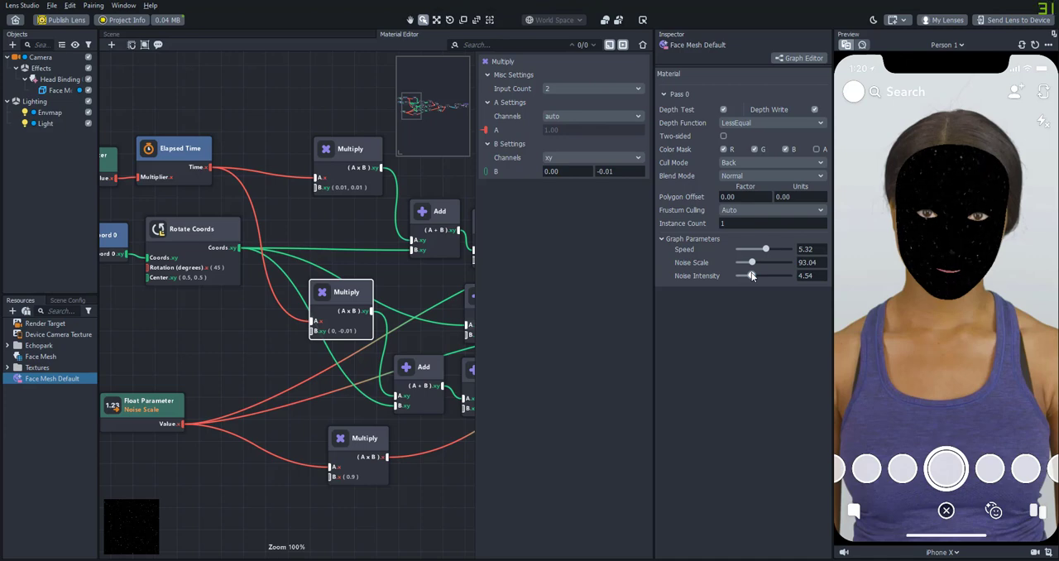
left_click_drag(753, 275, 748, 275)
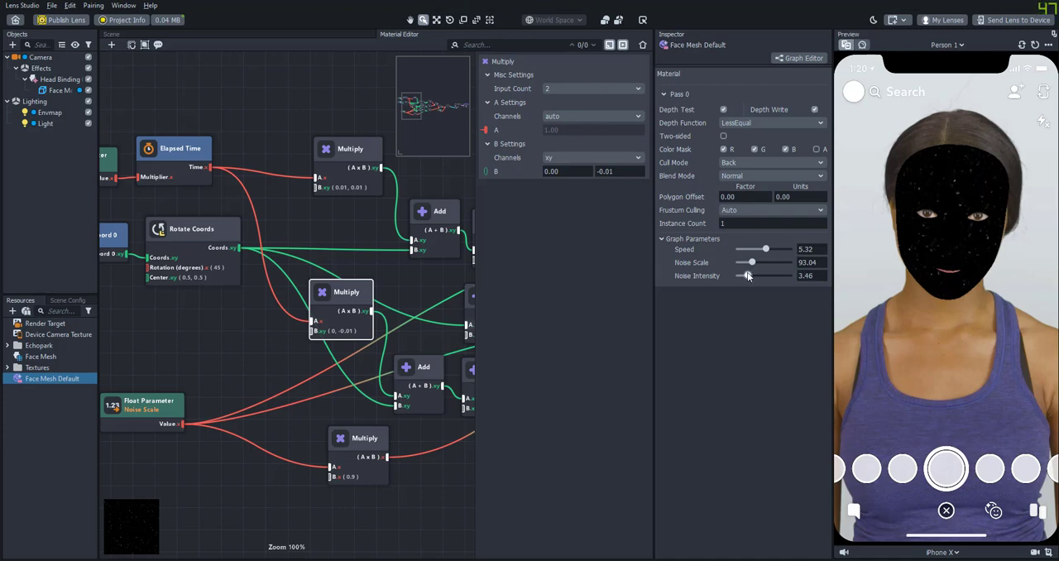
left_click_drag(763, 248, 788, 248)
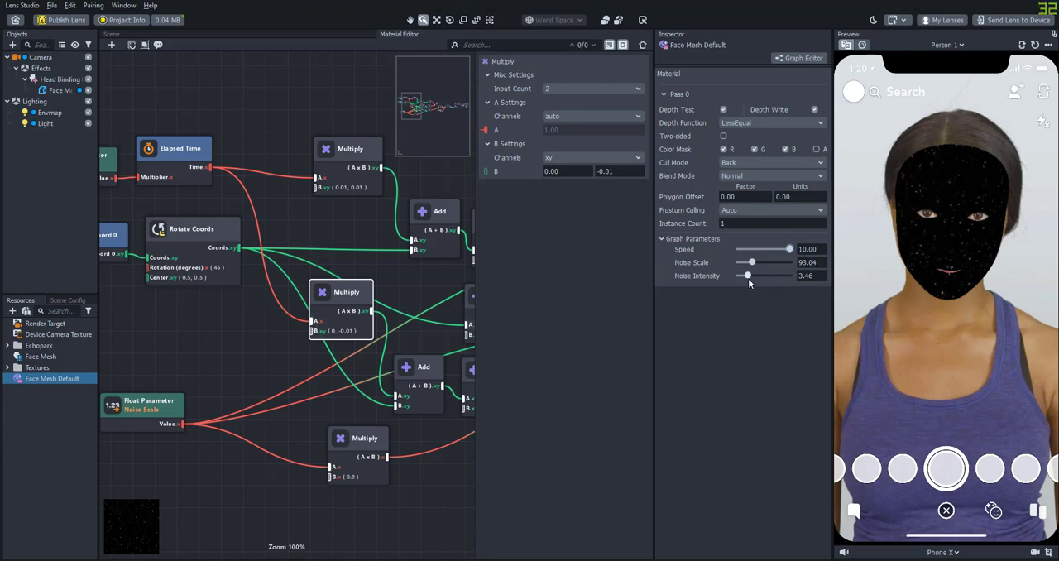
left_click_drag(748, 274, 761, 274)
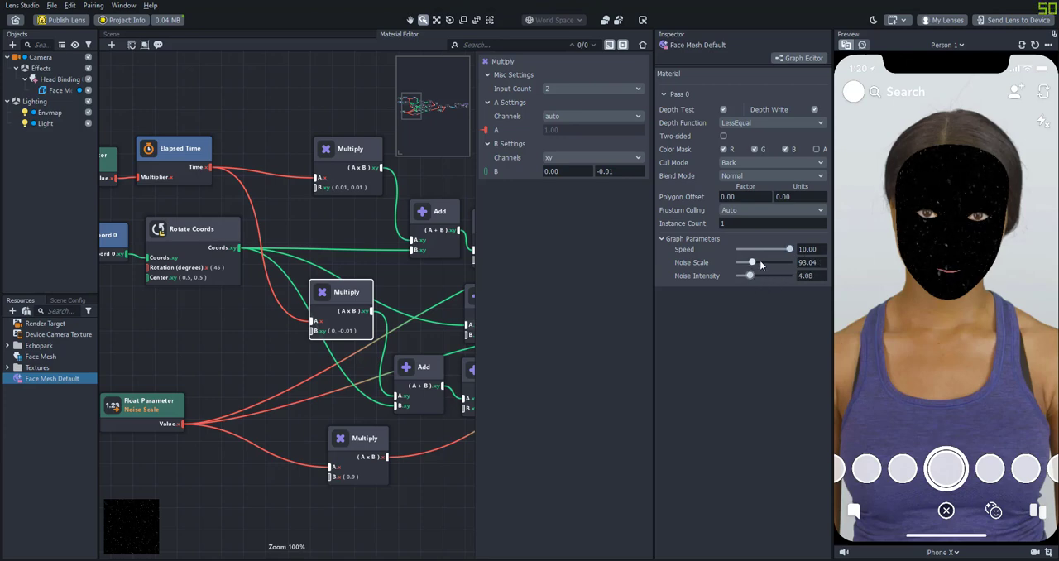
left_click_drag(751, 261, 757, 262)
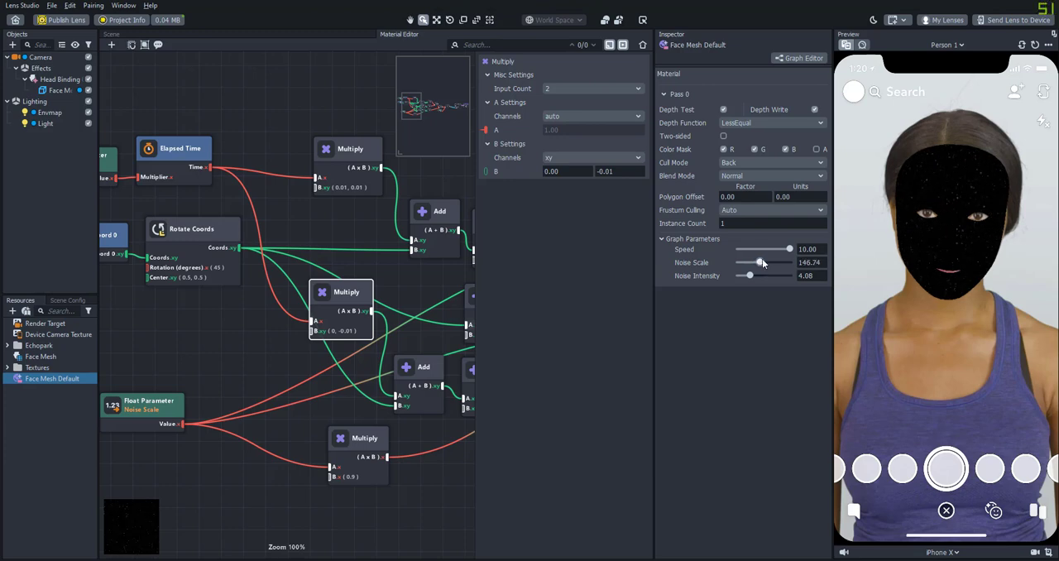
left_click_drag(764, 248, 747, 248)
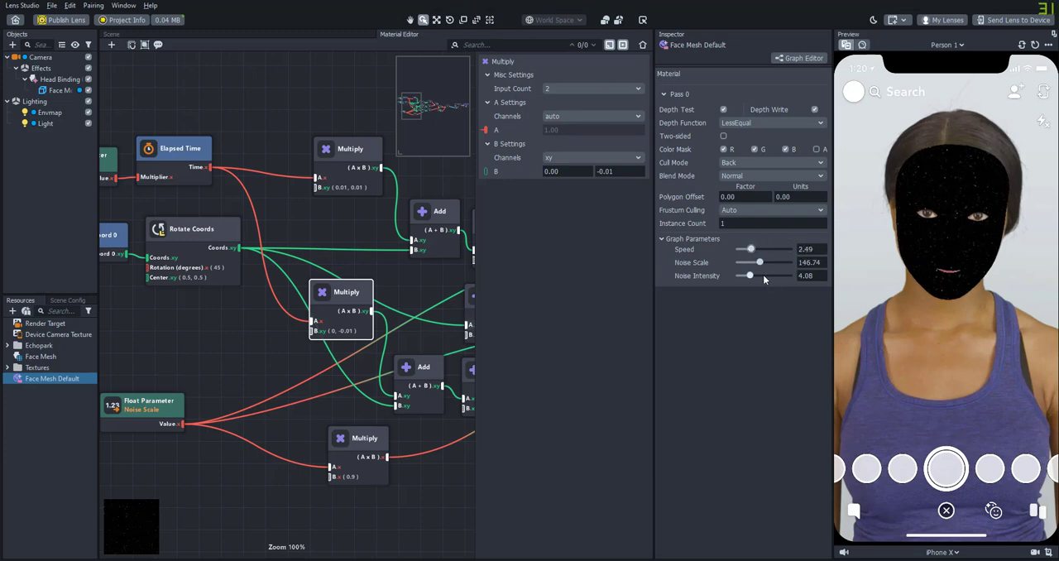
left_click(770, 176)
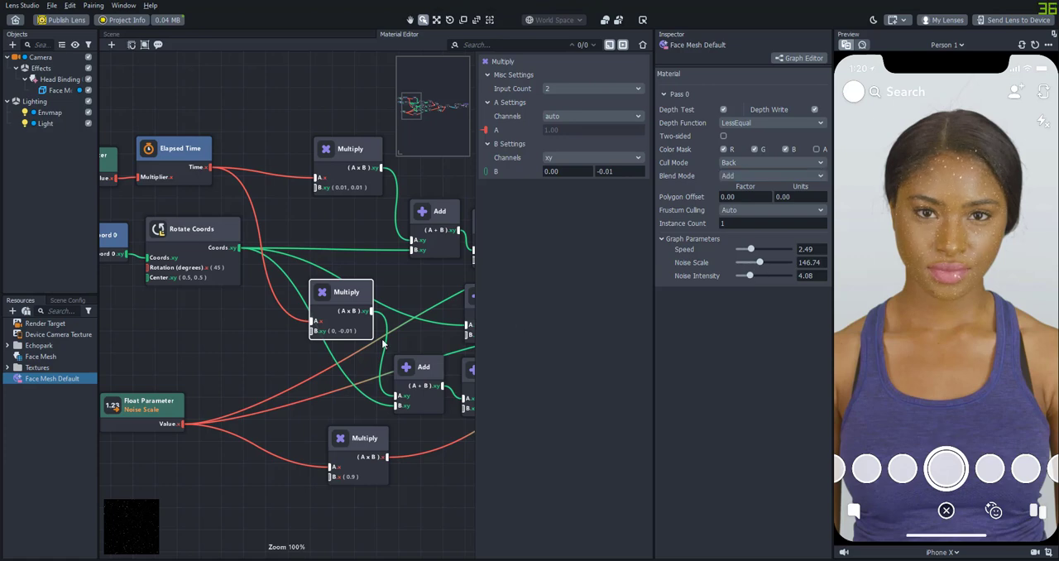
Step: Add a Construct Vector node from the node browser and feed it into PBR Lighting
scroll("down", 3)
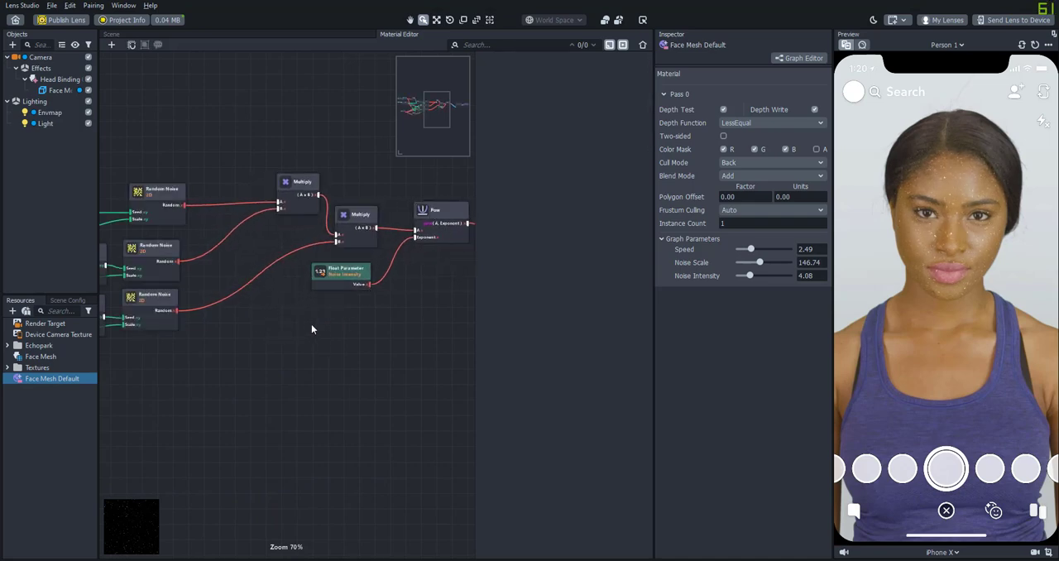
type("co")
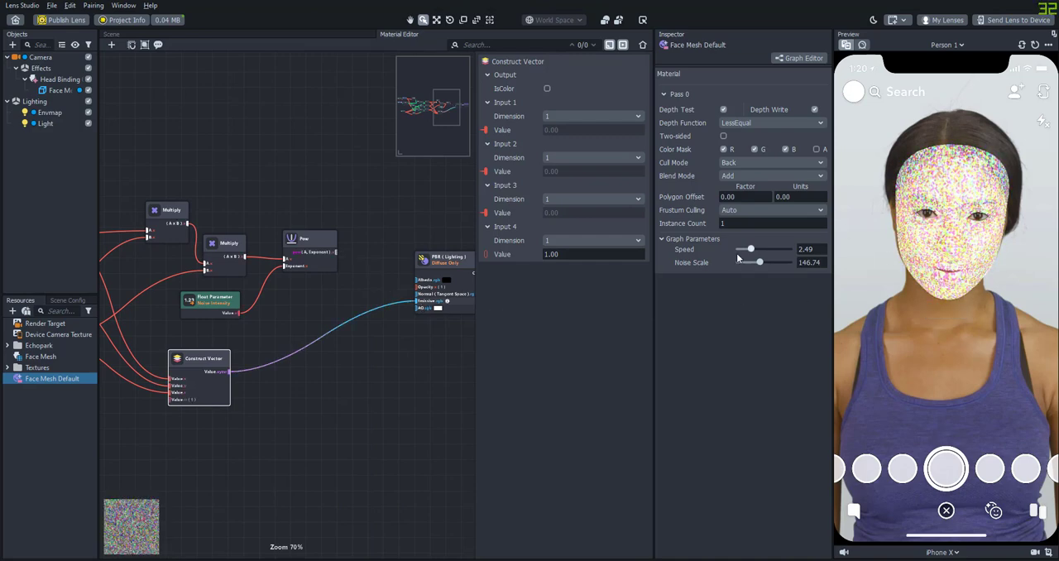
left_click(308, 239)
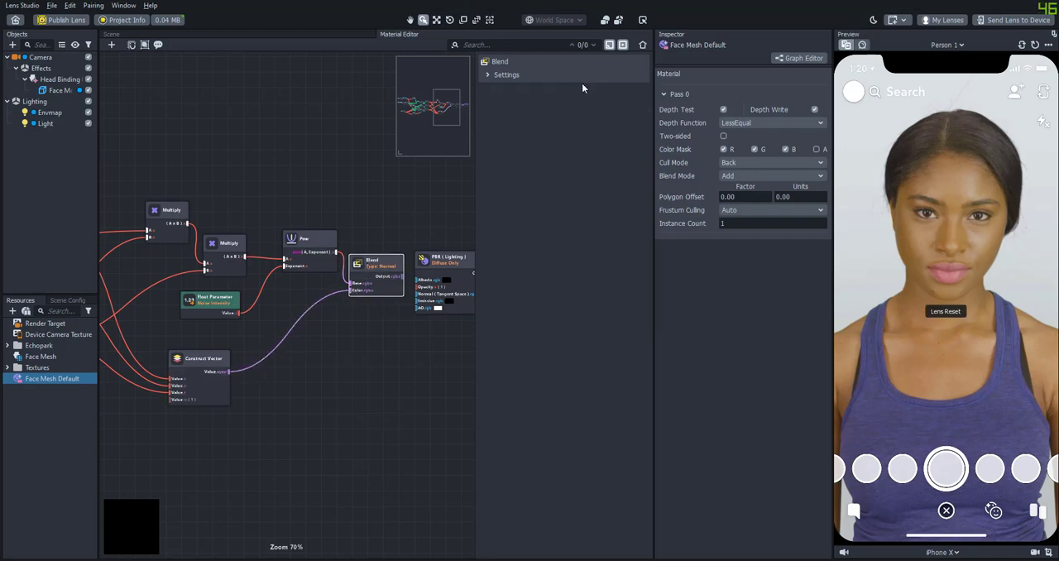
Step: Set the new Blend node's blend mode to Color in its Settings
left_click(506, 74)
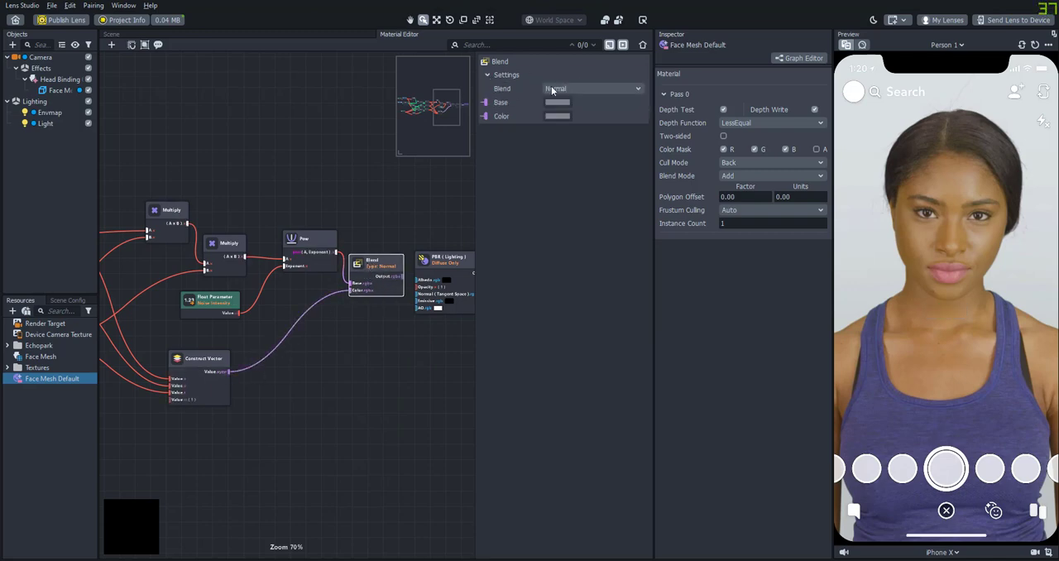
left_click(591, 90)
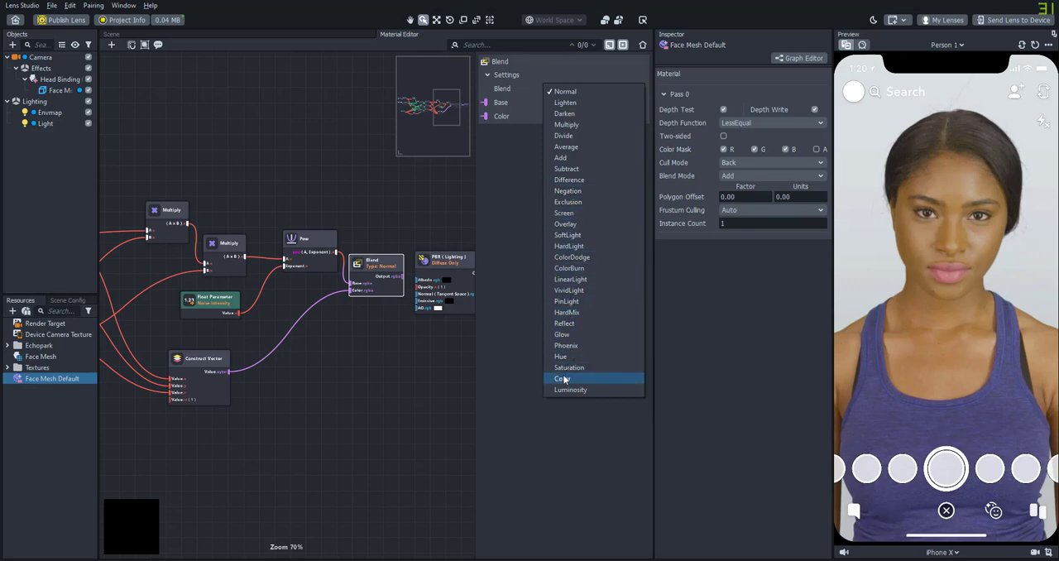
left_click(563, 377)
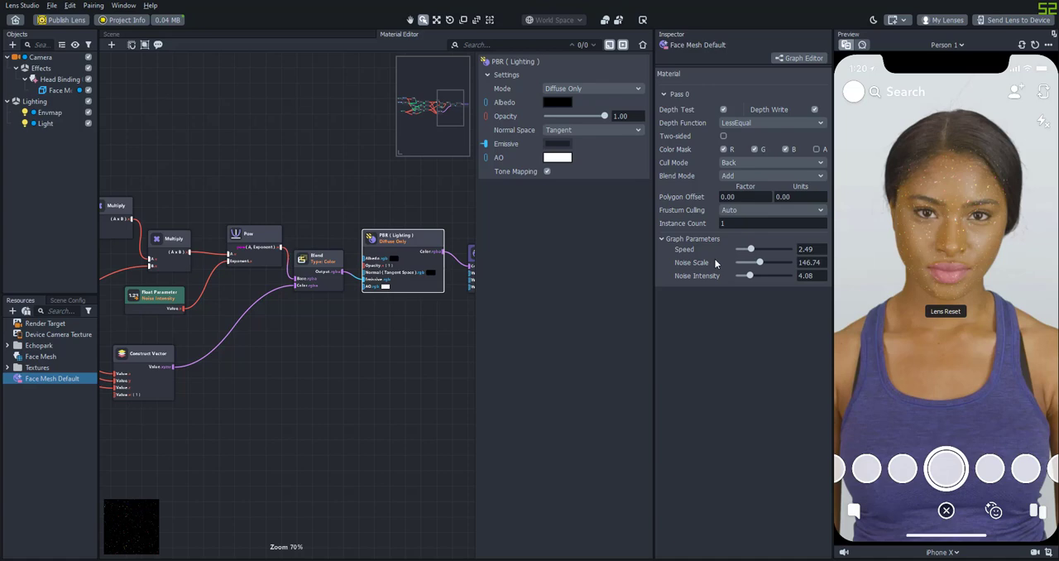
Step: Retune the glitter to Speed 1.30, Noise Scale 261.79 and Noise Intensity 2.85
left_click_drag(758, 261, 744, 261)
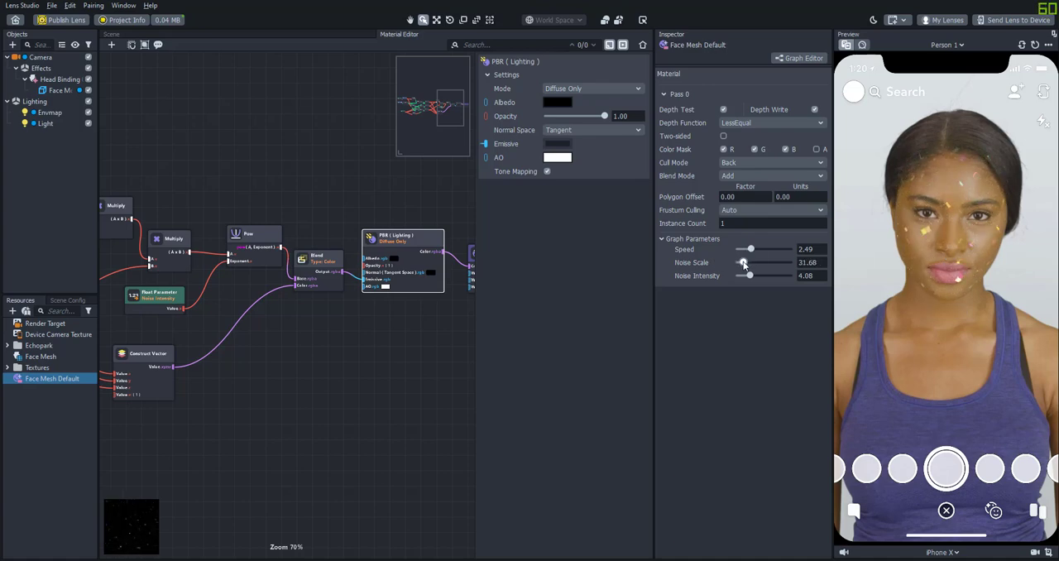
left_click_drag(743, 262, 749, 262)
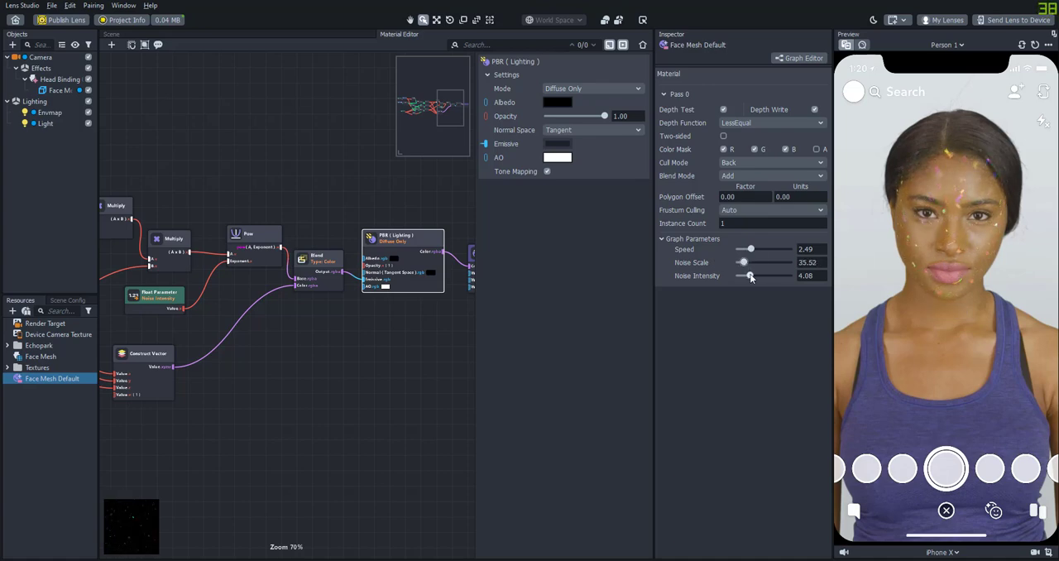
left_click_drag(744, 261, 785, 262)
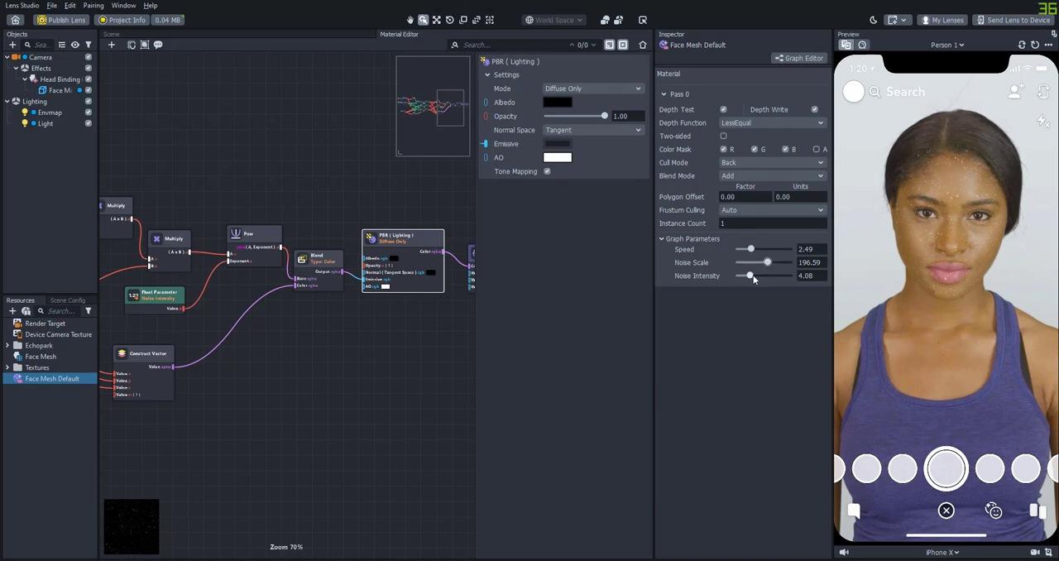
left_click_drag(751, 275, 748, 275)
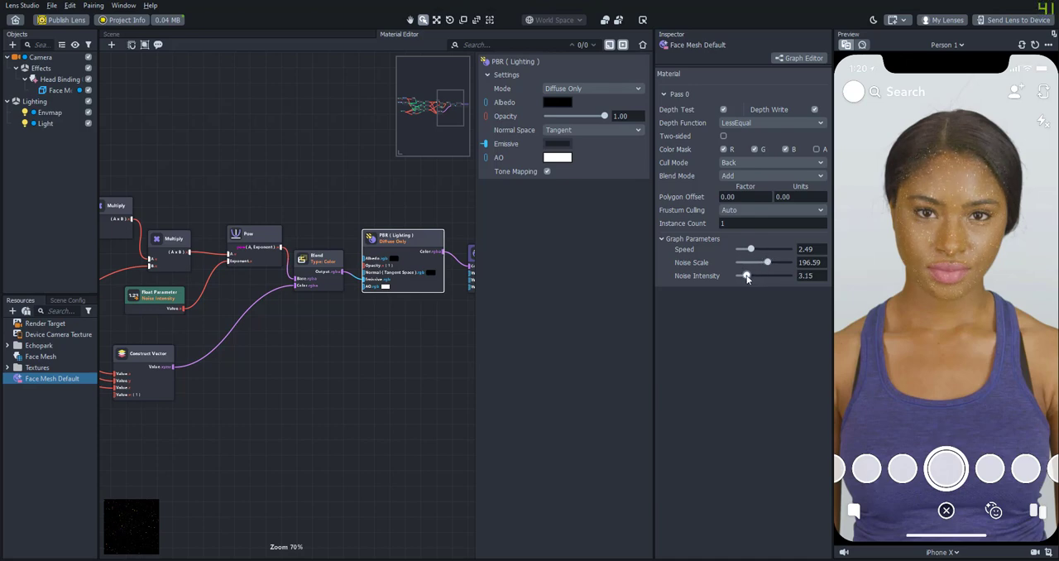
left_click_drag(748, 275, 744, 275)
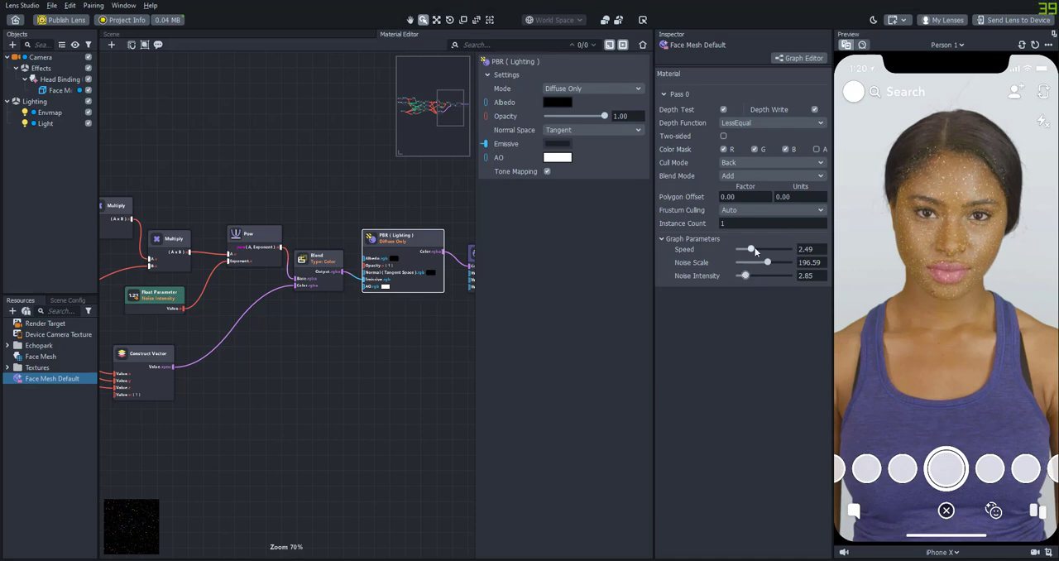
left_click_drag(751, 250, 744, 250)
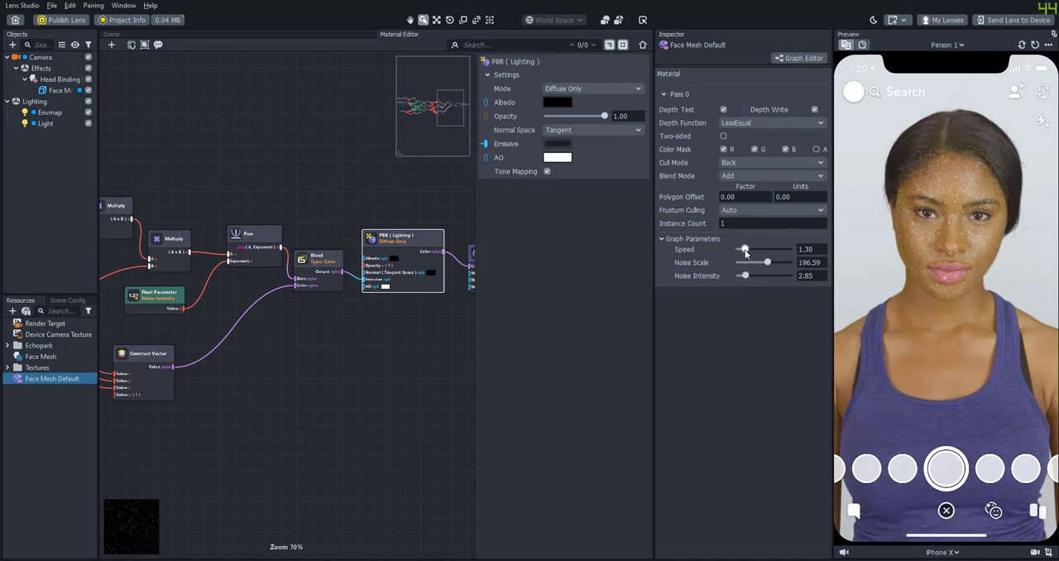
left_click_drag(754, 262, 770, 261)
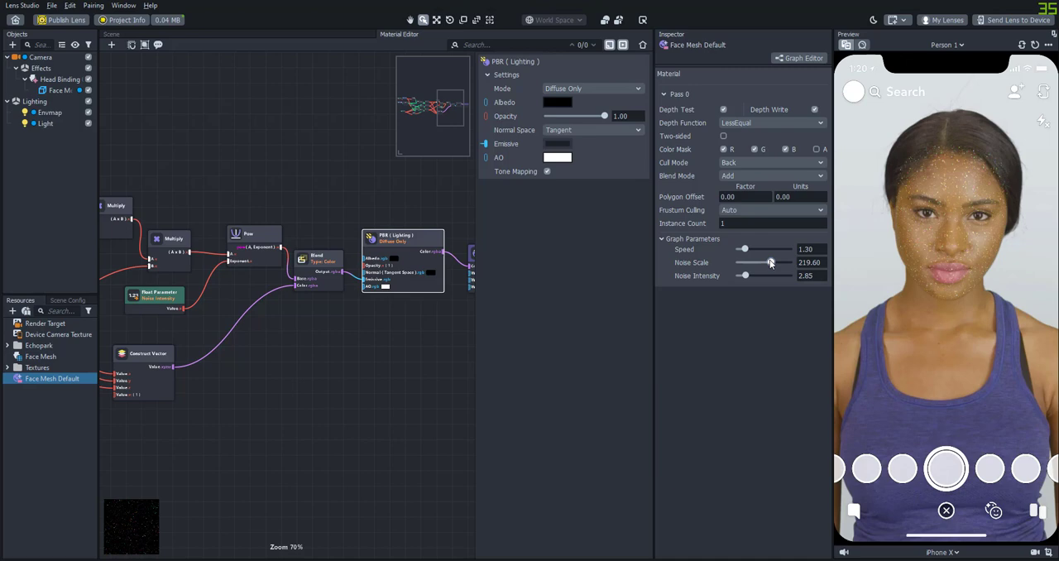
left_click_drag(743, 261, 776, 261)
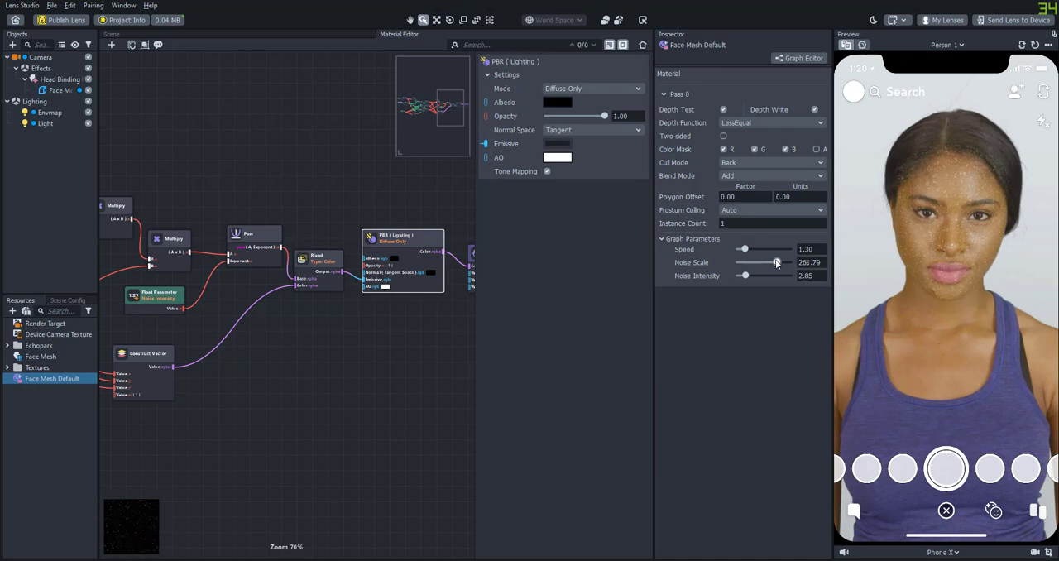
mouse_move(440, 307)
type("2")
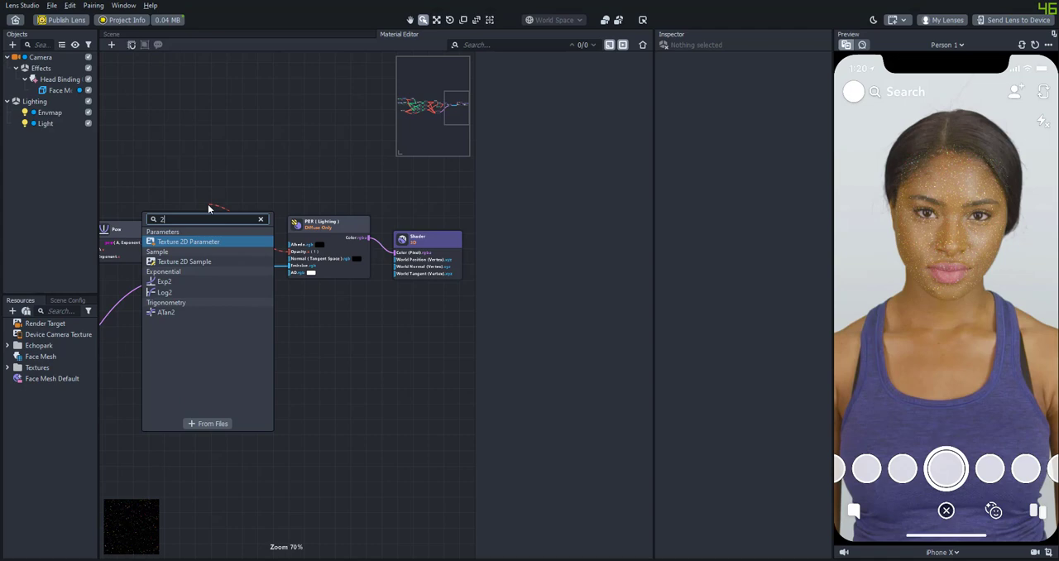
Step: Add a Texture 2D Parameter named Opacity Map and assign EyeShadow to it on Face Mesh Default
left_click(189, 242)
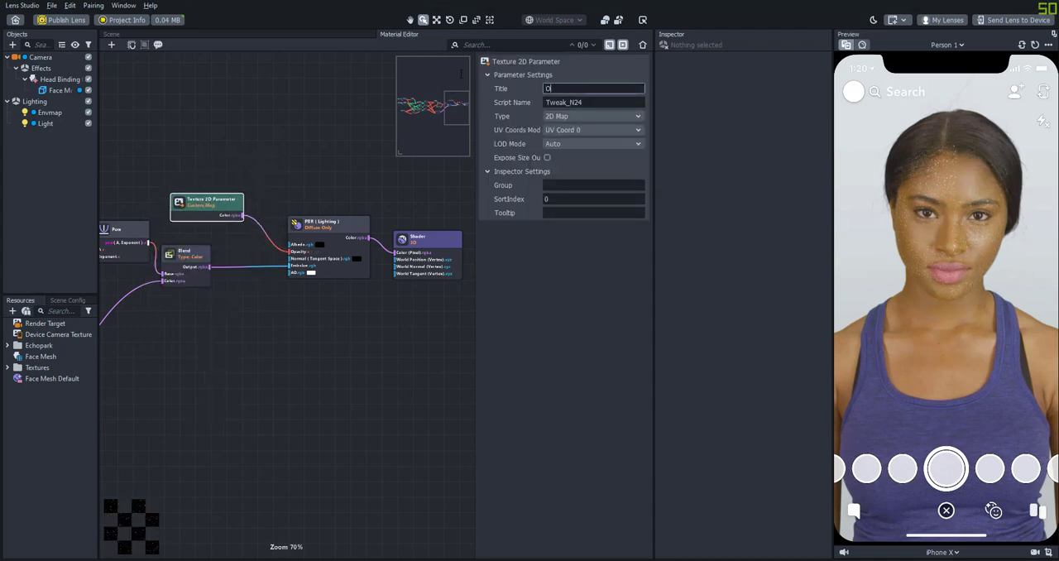
type("pacity Map")
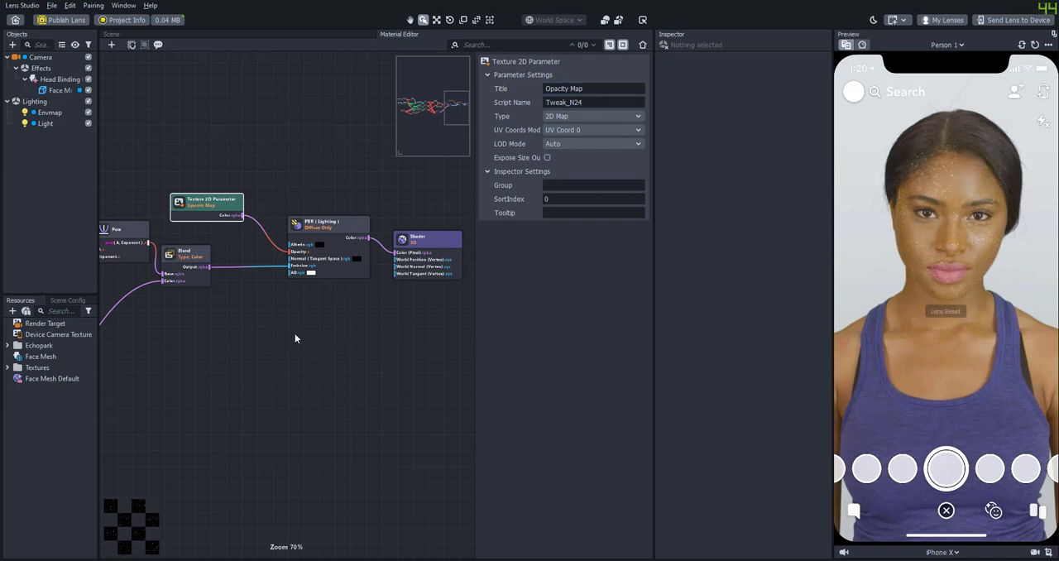
left_click(53, 378)
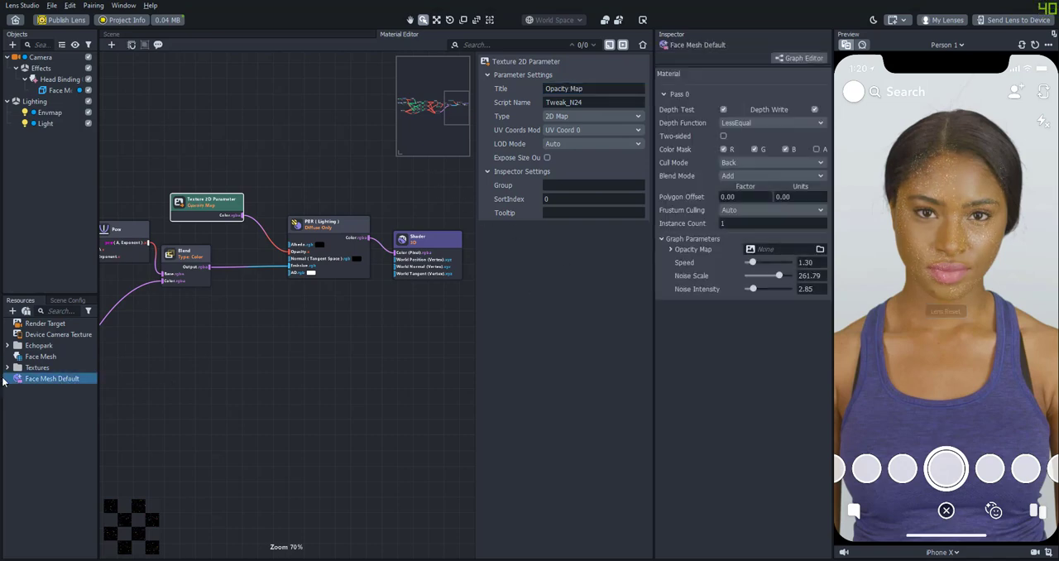
left_click(6, 368)
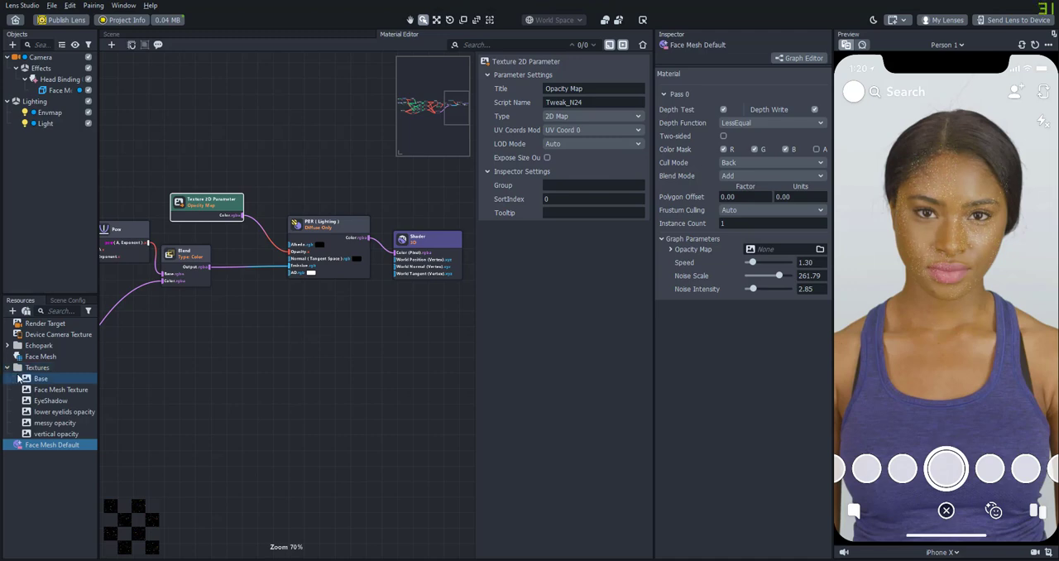
left_click(51, 400)
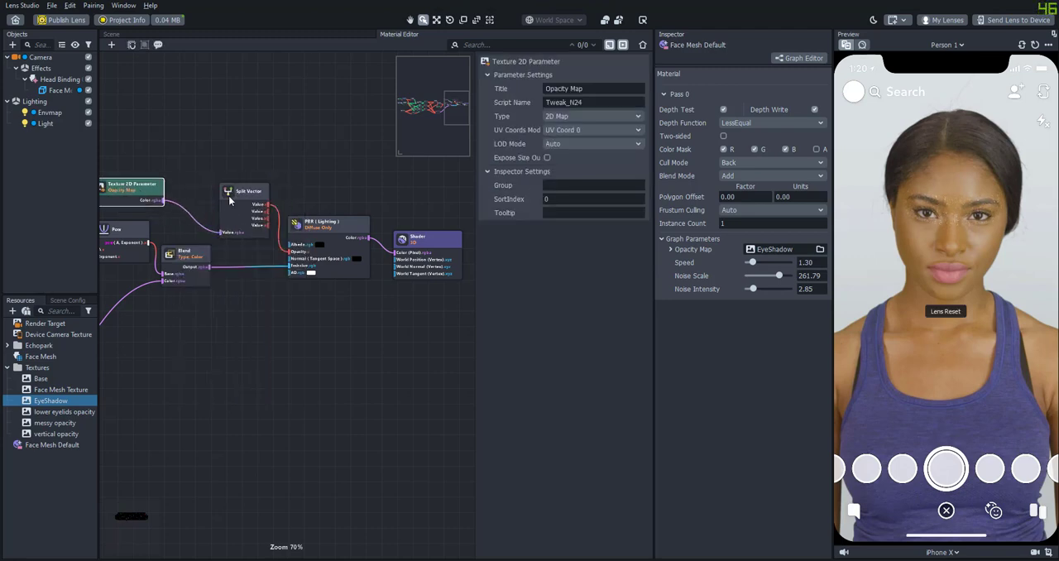
Step: Use EyeShadow as the Opacity Map, lower Noise Intensity to about 1.19 and raise Noise Scale to 250
left_click(248, 190)
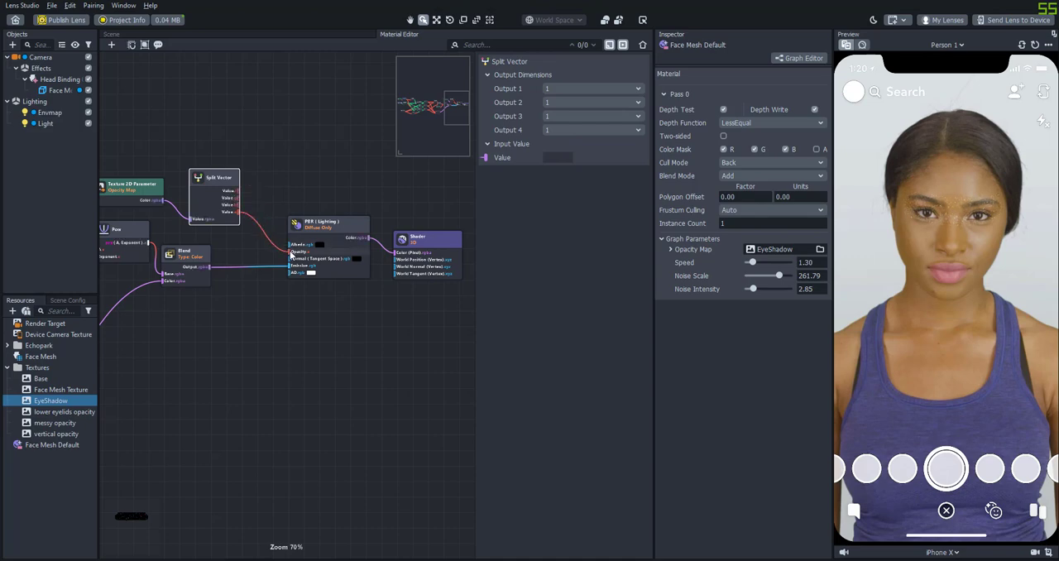
mouse_move(943, 282)
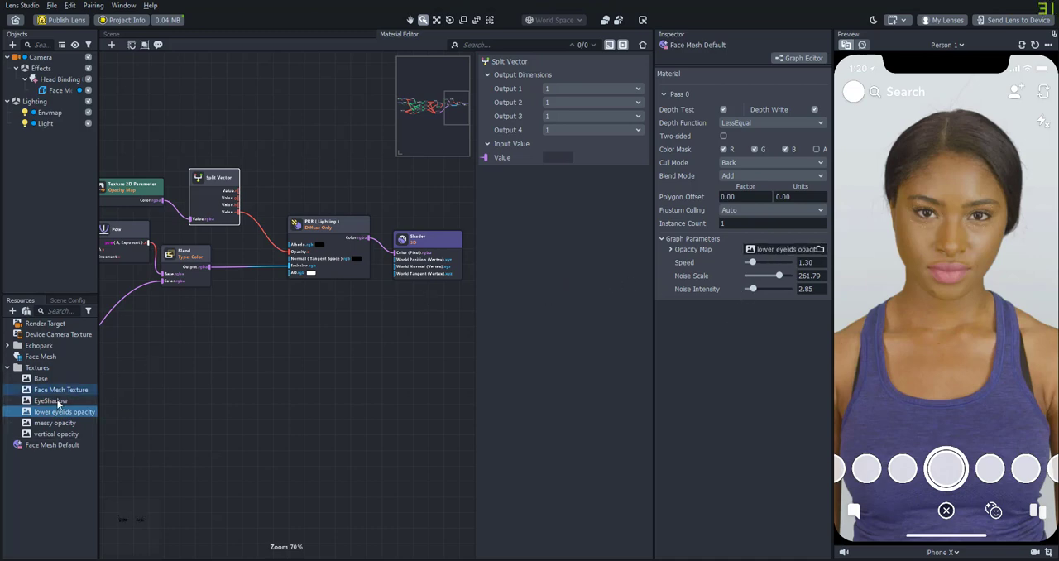
left_click(54, 423)
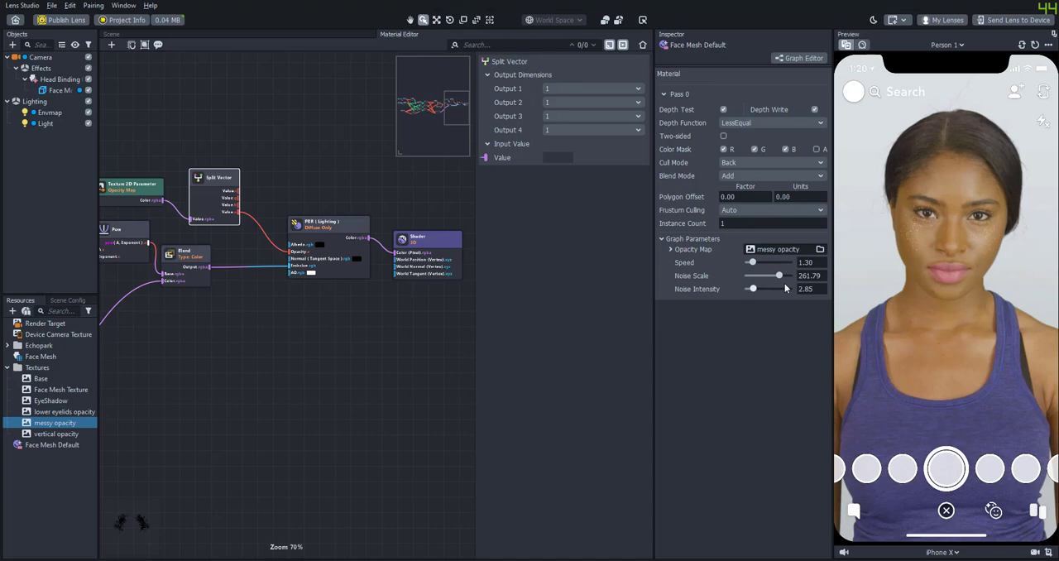
left_click_drag(778, 288, 748, 288)
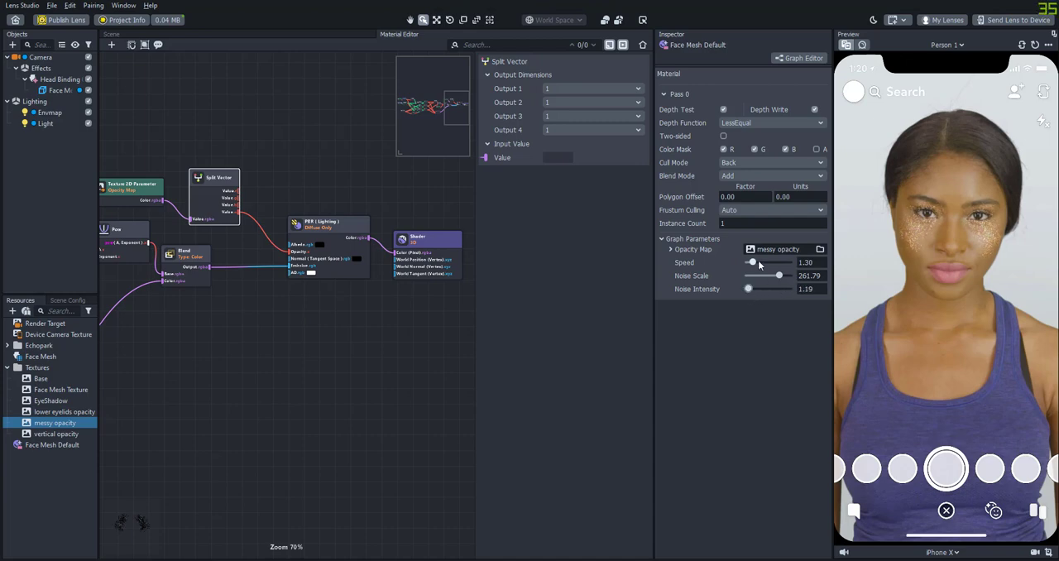
left_click_drag(777, 274, 767, 275)
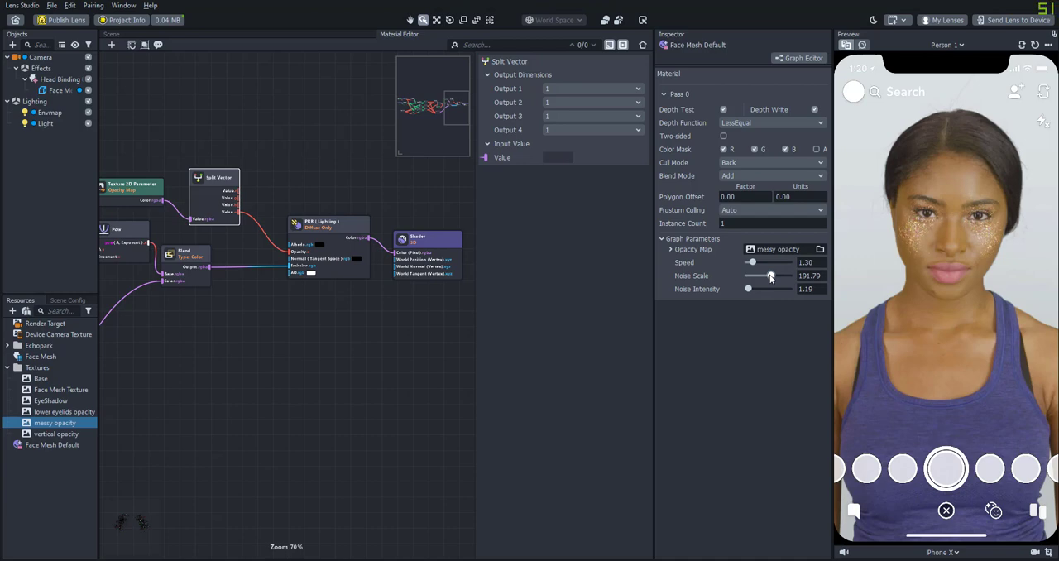
left_click_drag(774, 275, 786, 274)
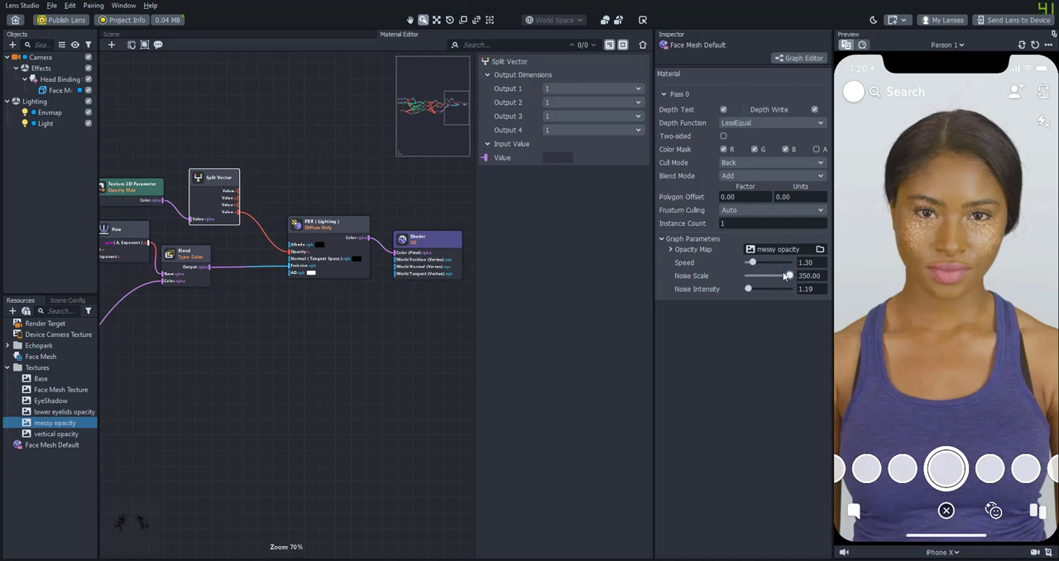
left_click(57, 433)
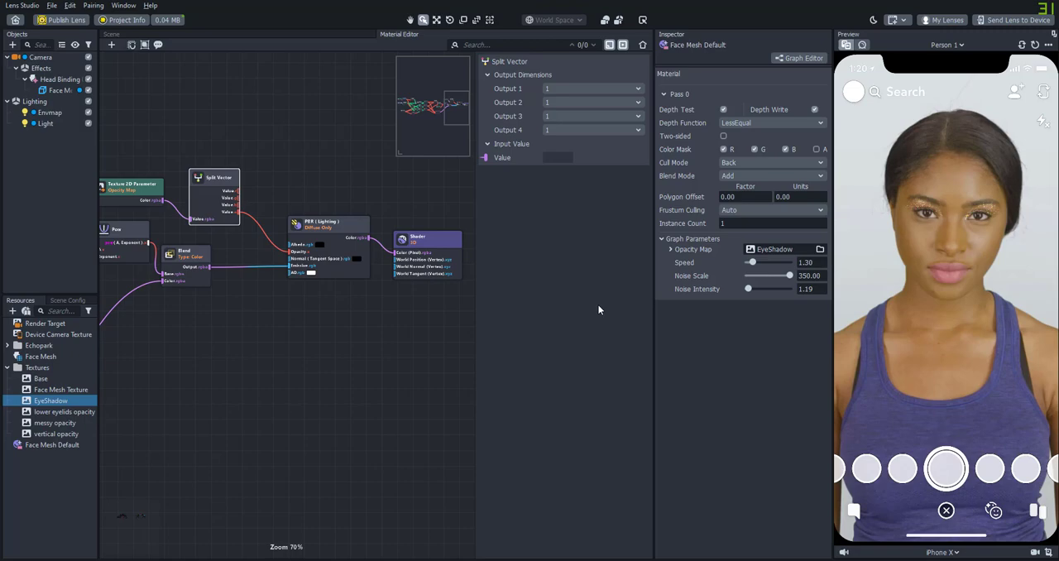
mouse_move(714, 334)
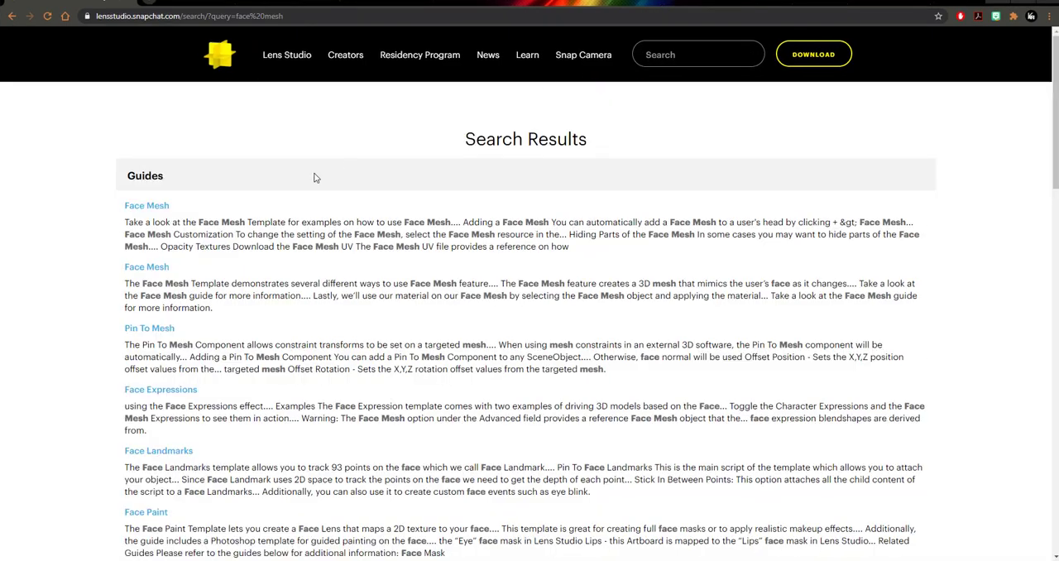
Step: Save the face mesh UV layout image from the Face Mesh guide to the Desktop as UV
left_click(145, 205)
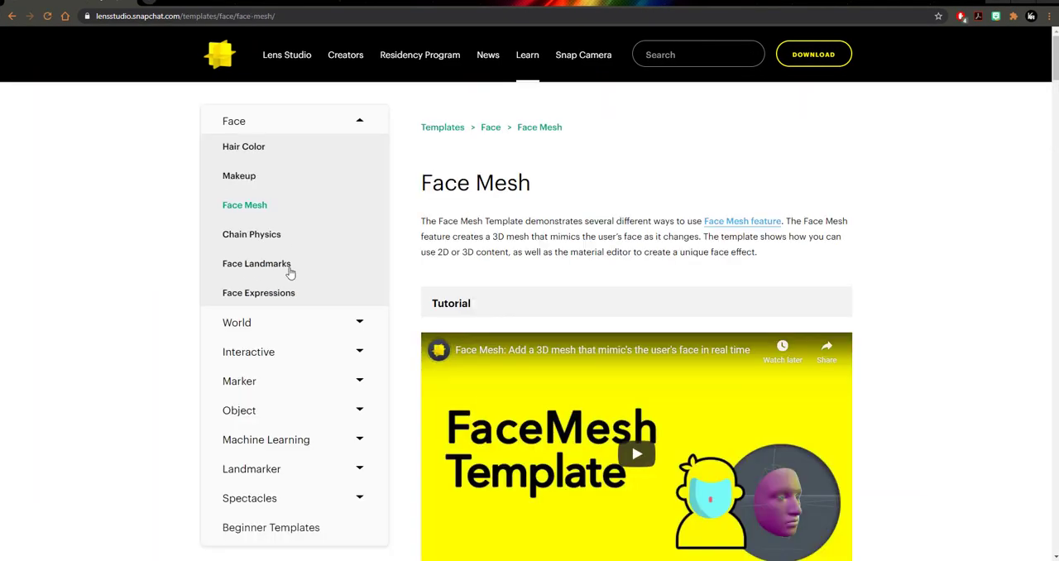
scroll("down", 3)
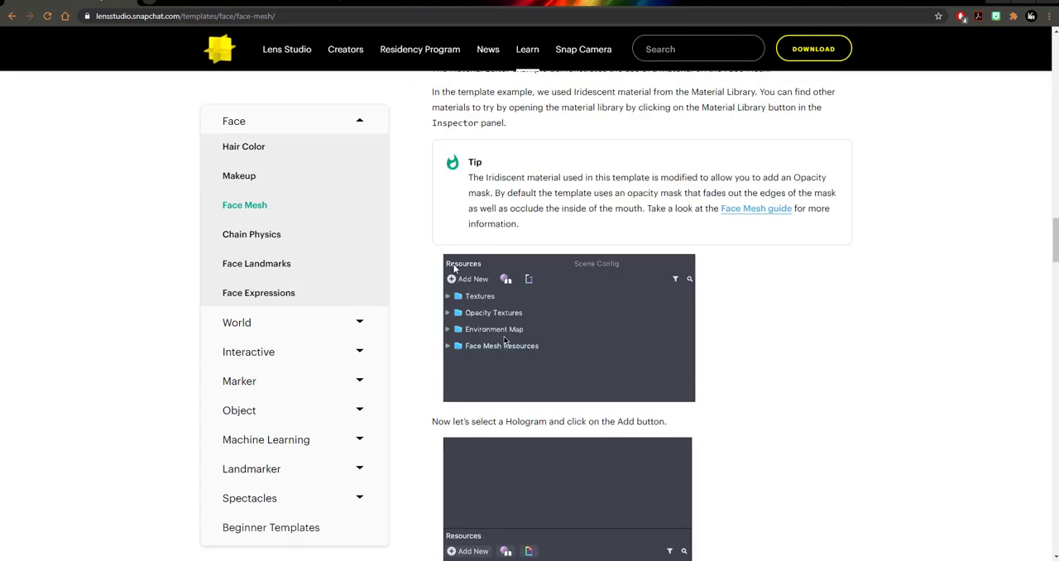
scroll("down", 3)
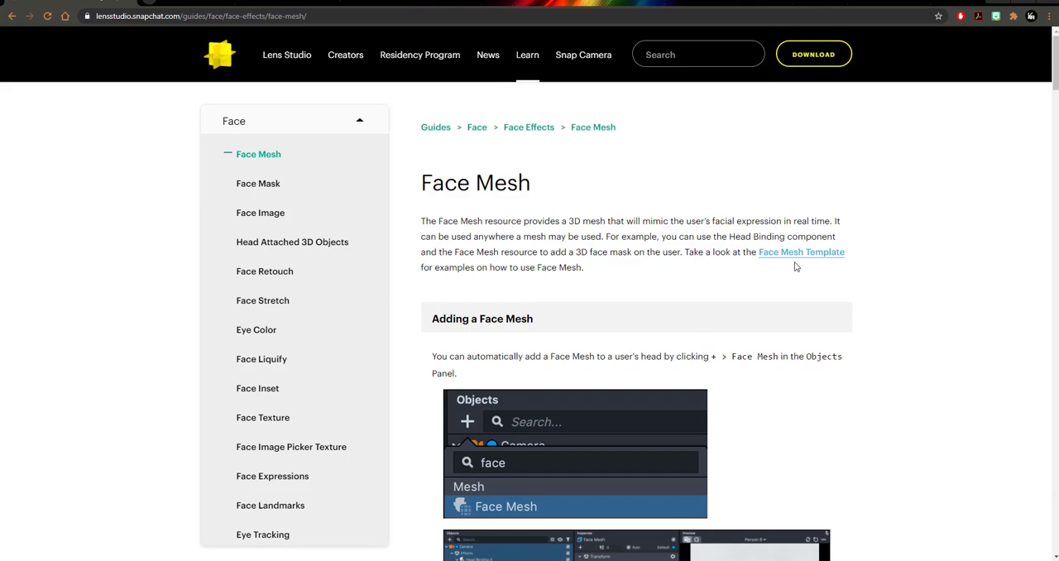
scroll("down", 3)
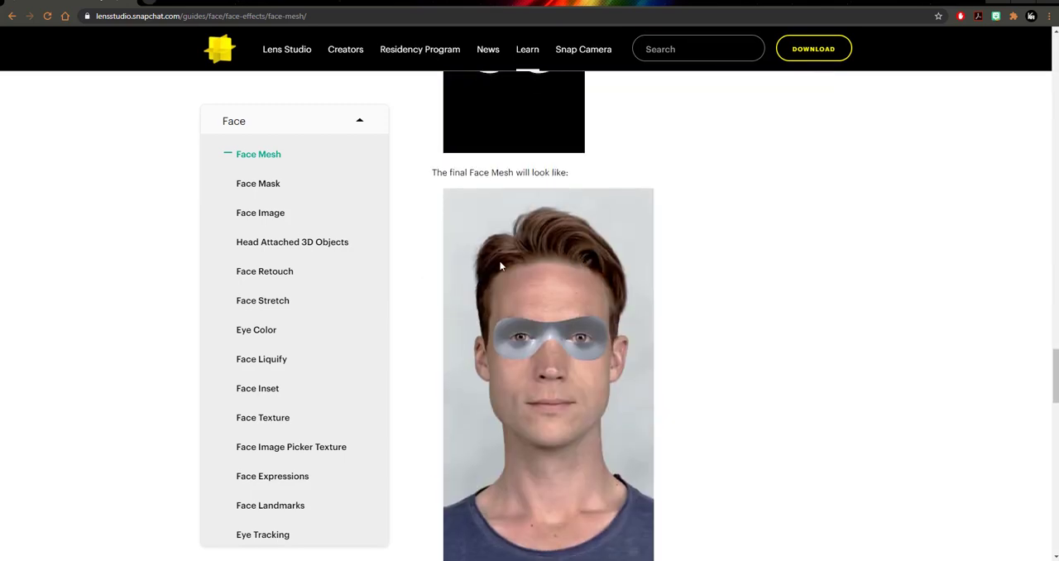
scroll("down", 3)
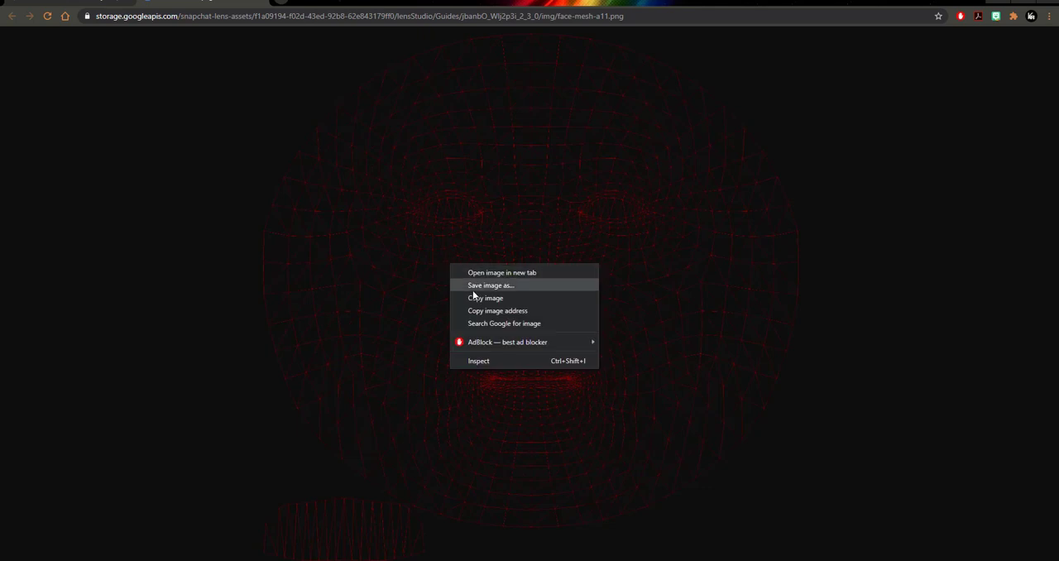
left_click(490, 284)
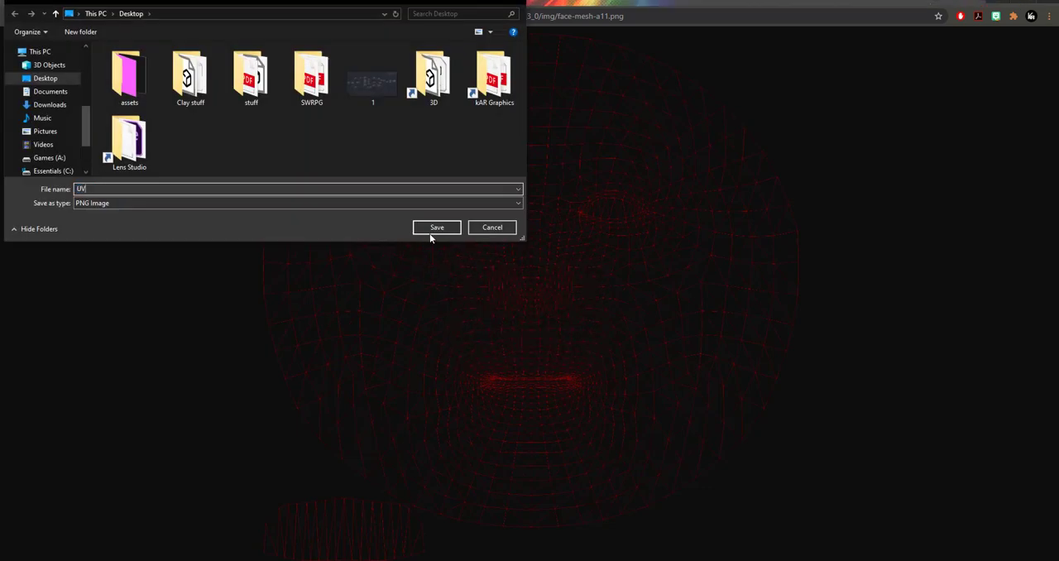
left_click(436, 227)
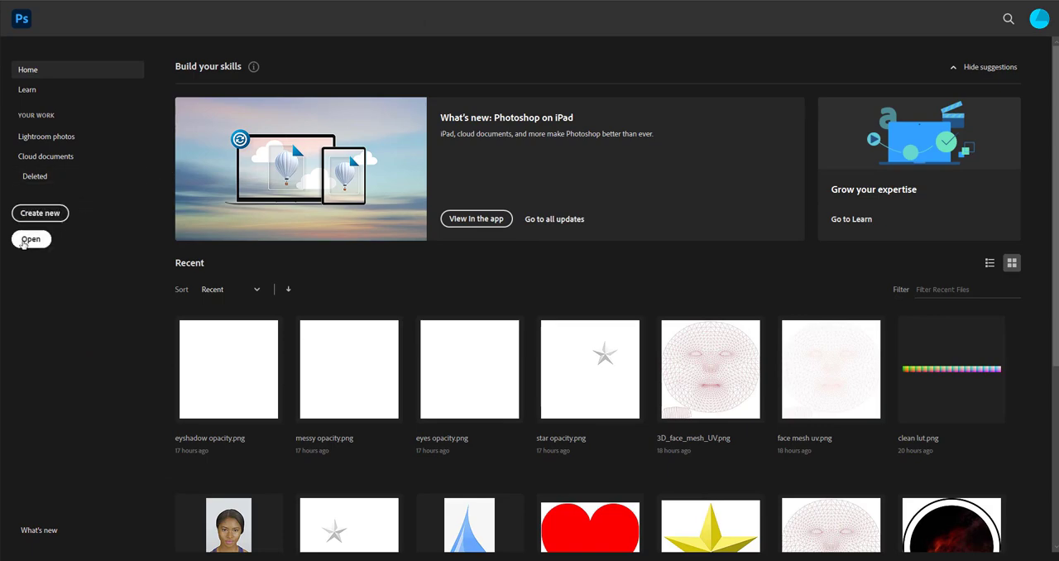
mouse_move(313, 155)
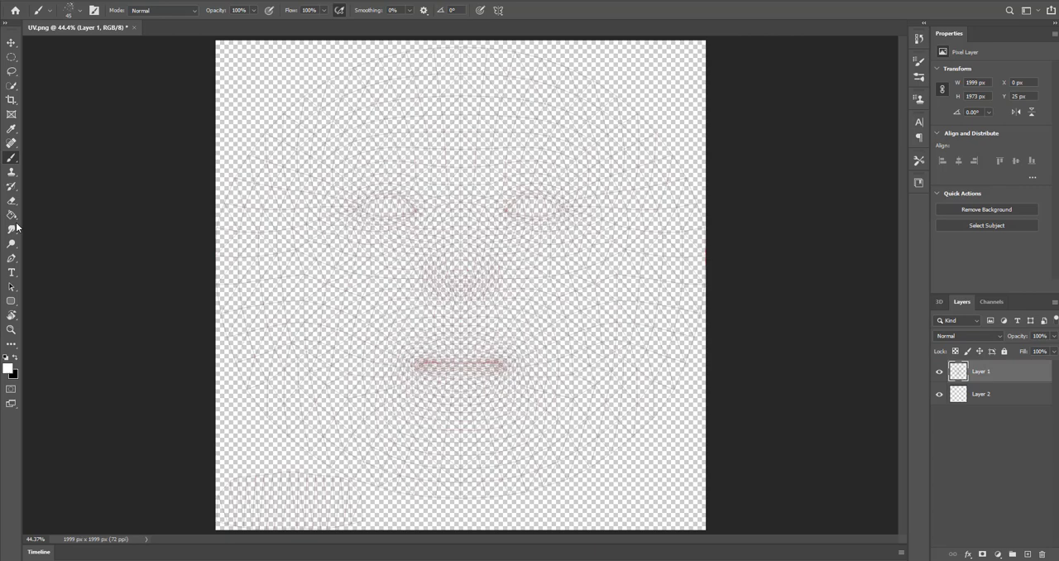
Step: Fill the lower layer solid black with the Paint Bucket, then add a new empty layer for brushing
left_click(11, 215)
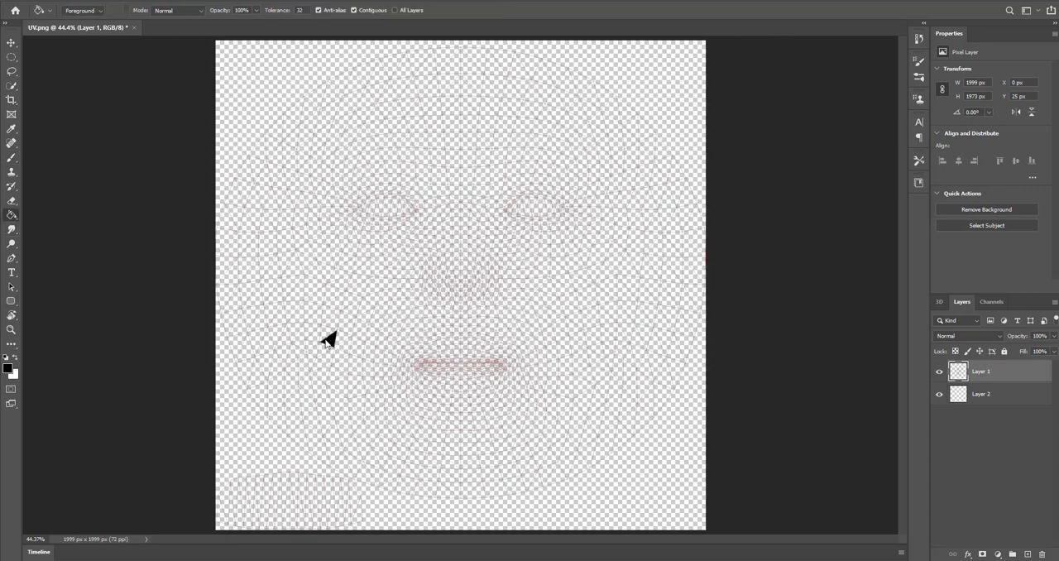
left_click(981, 394)
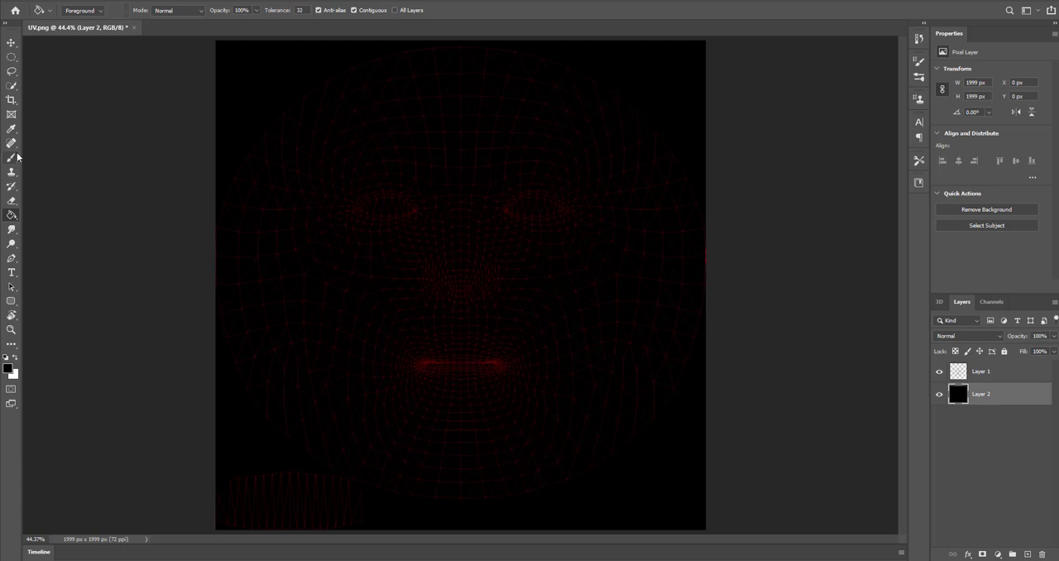
left_click(10, 157)
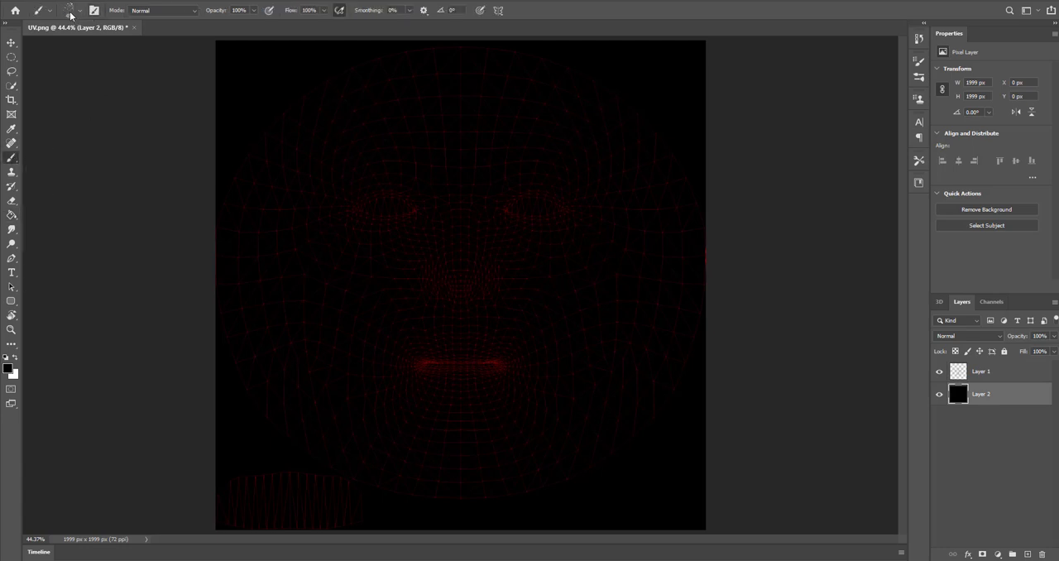
left_click(79, 10)
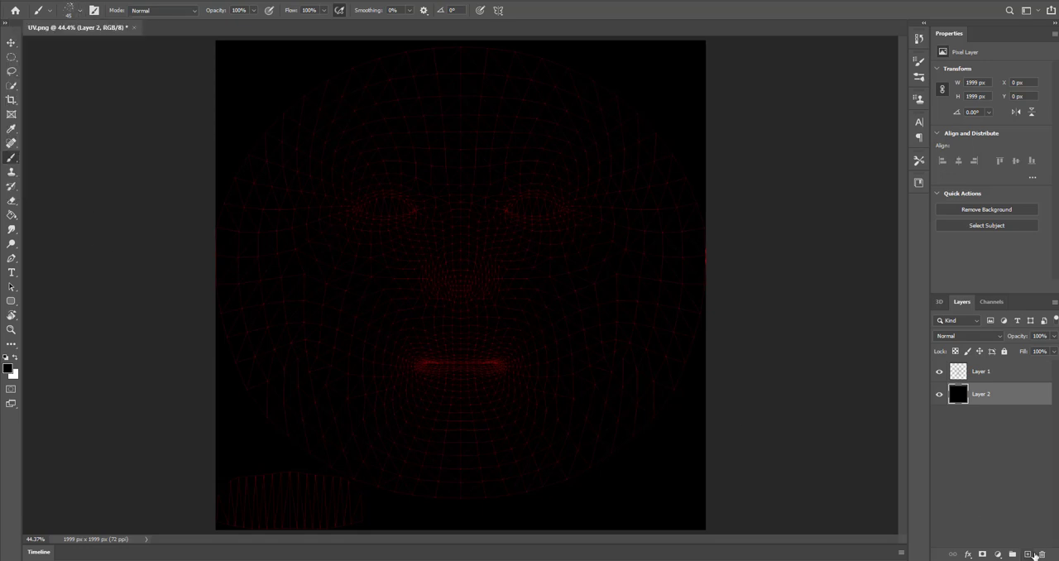
left_click(1027, 553)
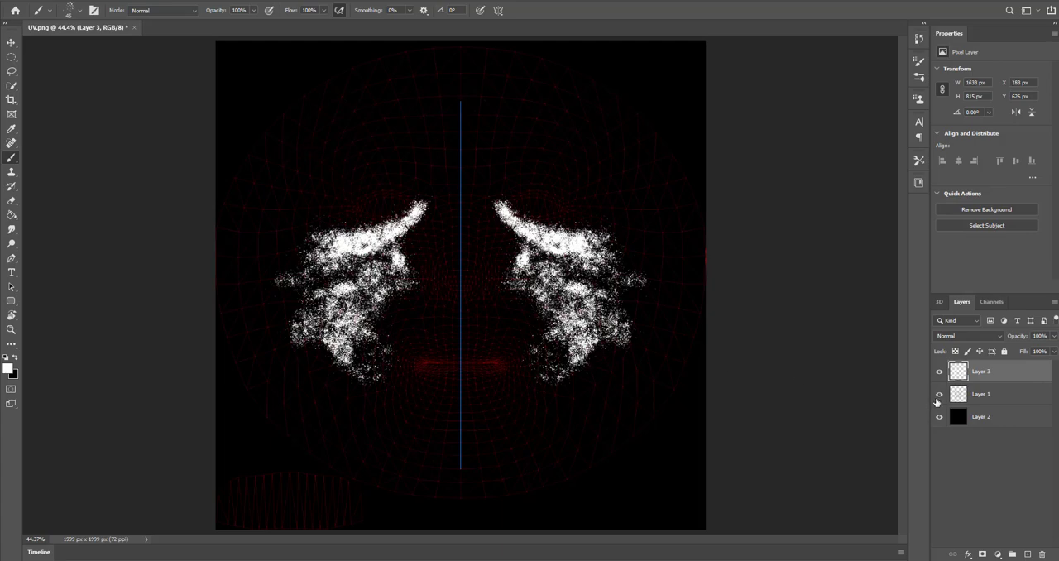
Step: Hide the wireframe and black layers and save the white glitter mask to the Desktop
left_click(939, 394)
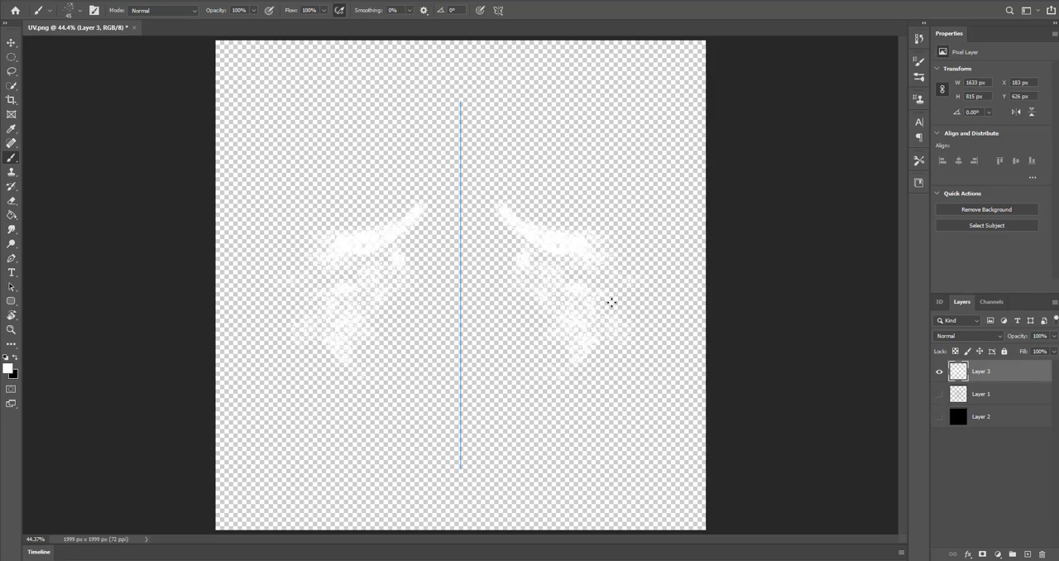
left_click(14, 10)
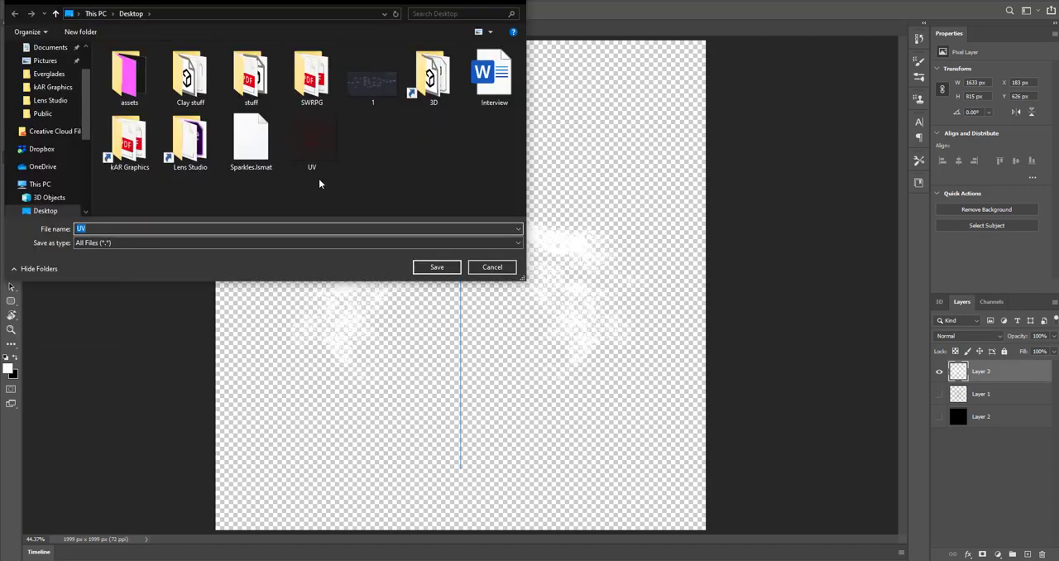
left_click(437, 267)
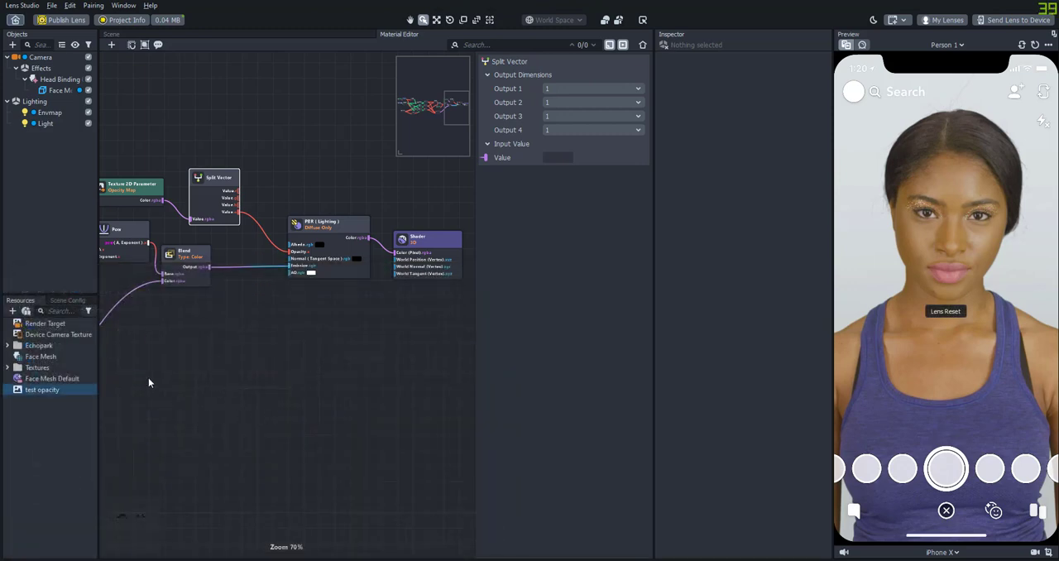
Step: On Face Mesh Default use test opacity as Opacity Map, with Speed 0.30 and Noise Intensity 1.00
left_click(53, 377)
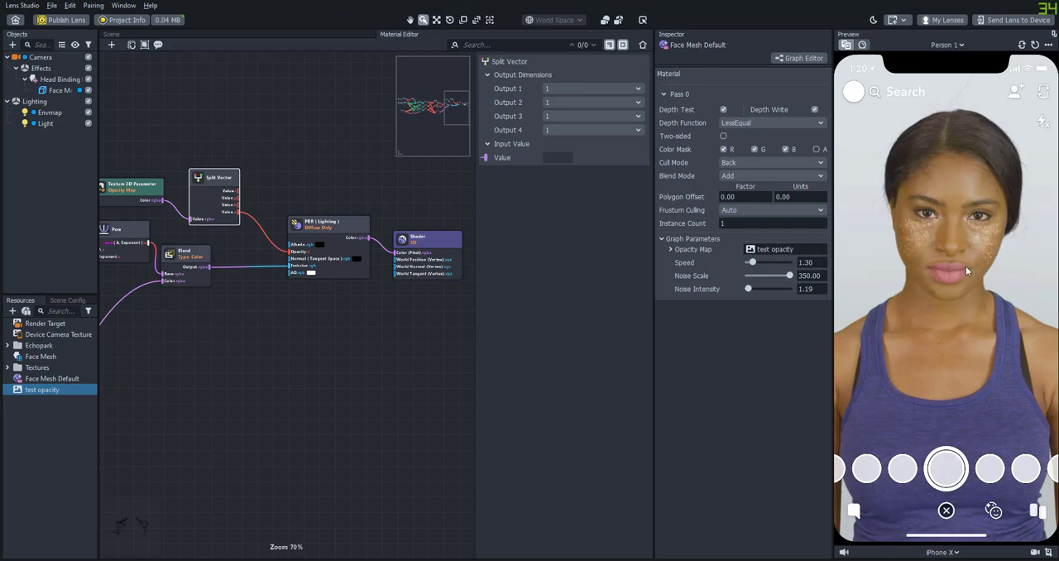
mouse_move(940, 244)
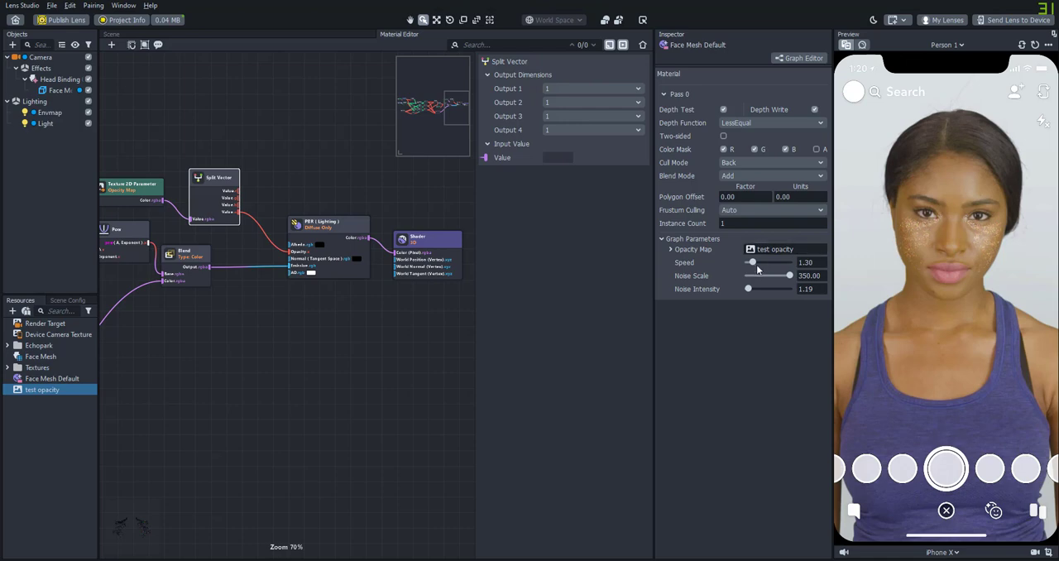
left_click_drag(751, 261, 774, 262)
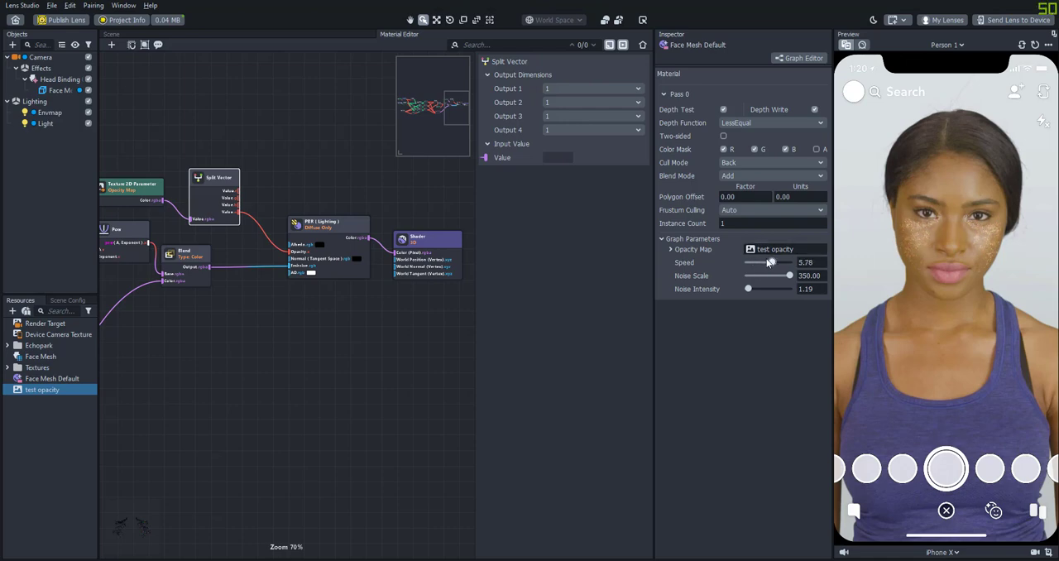
left_click_drag(761, 263, 750, 264)
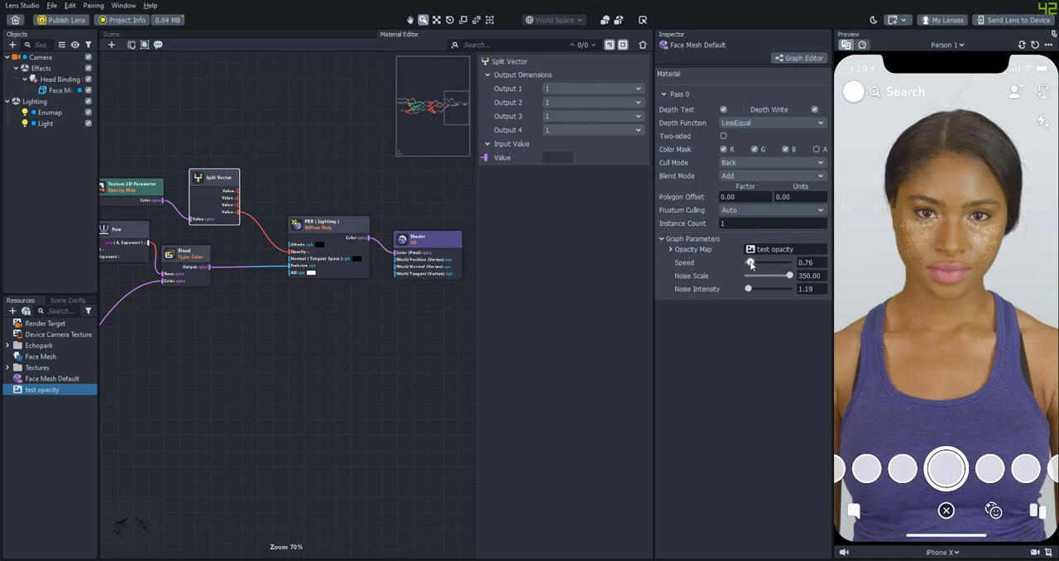
left_click_drag(751, 261, 748, 262)
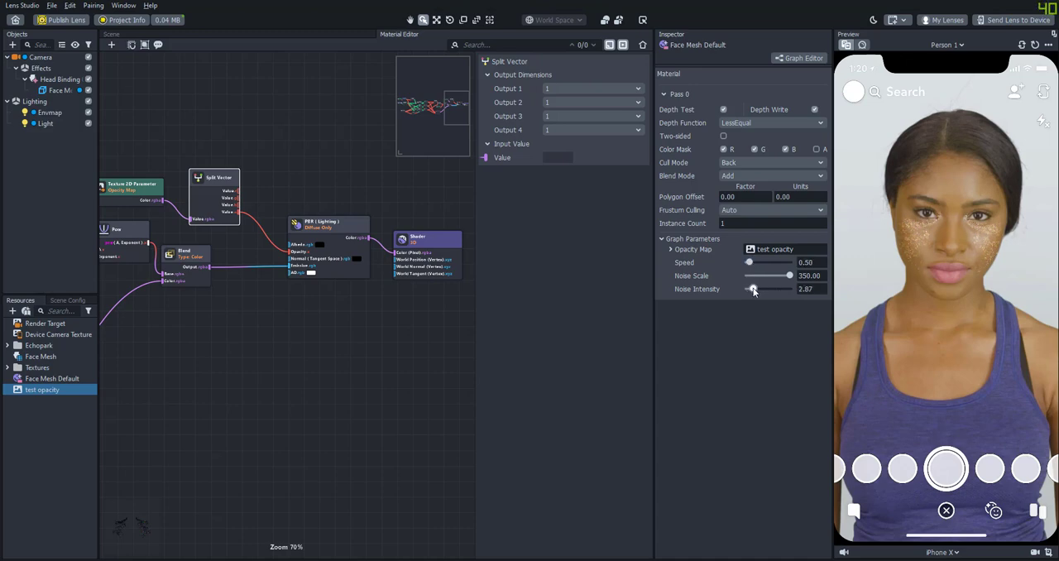
left_click_drag(753, 288, 748, 288)
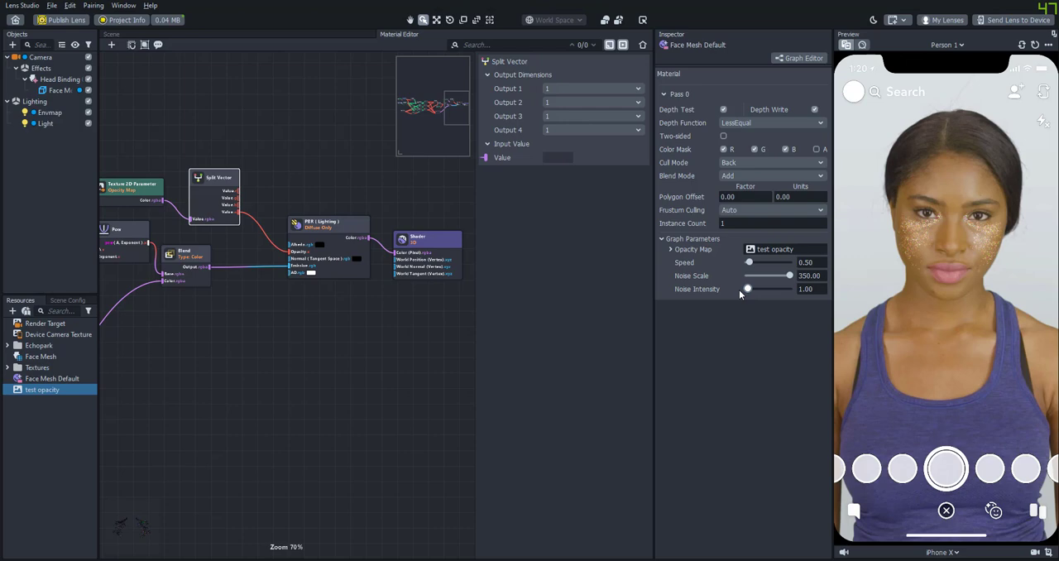